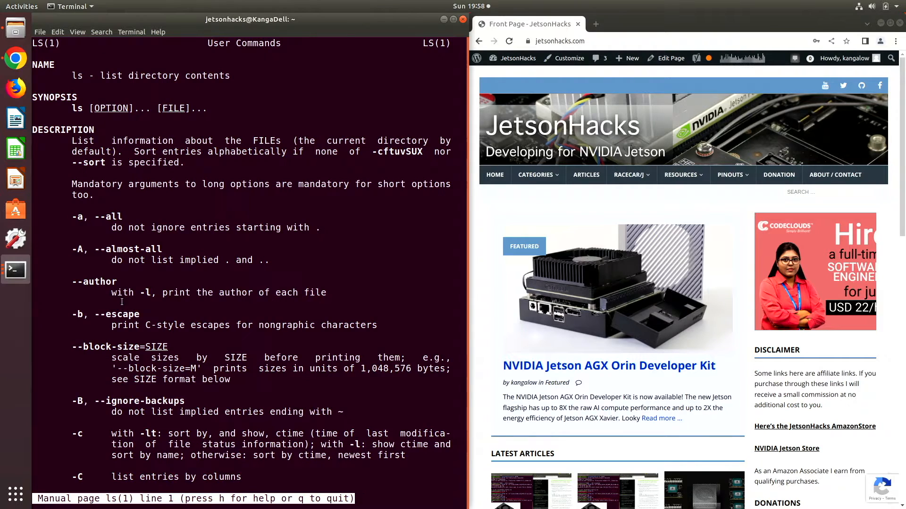
# Step: Read through the rest of the ls manual page, then print chmod --help usage
pyautogui.scroll(-3)
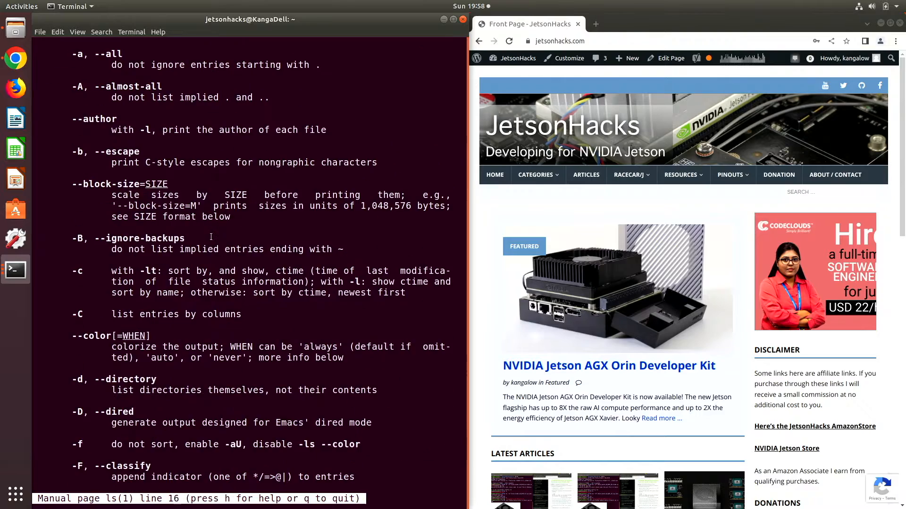
pyautogui.scroll(-3)
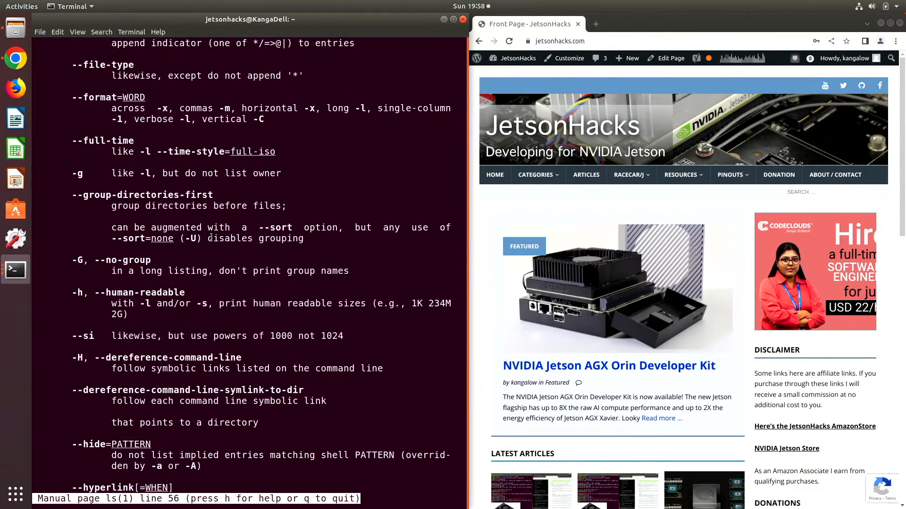
pyautogui.scroll(-3)
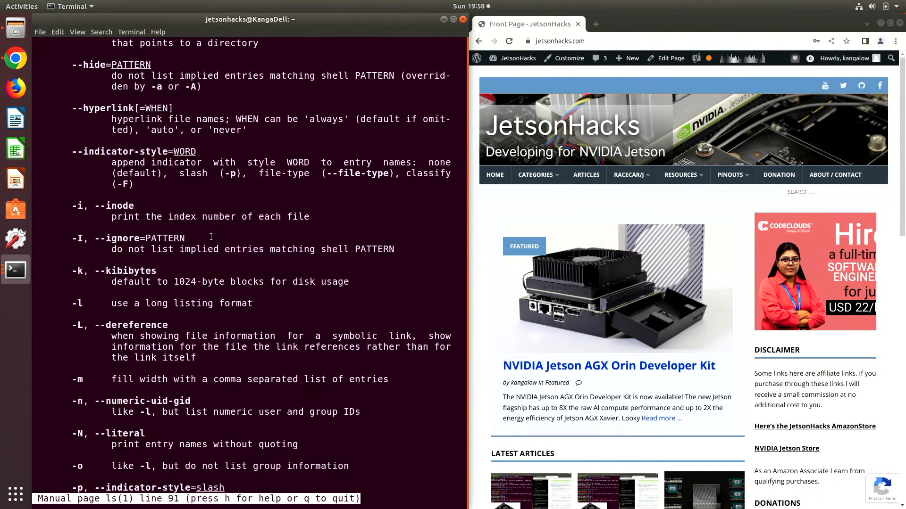
pyautogui.scroll(-3)
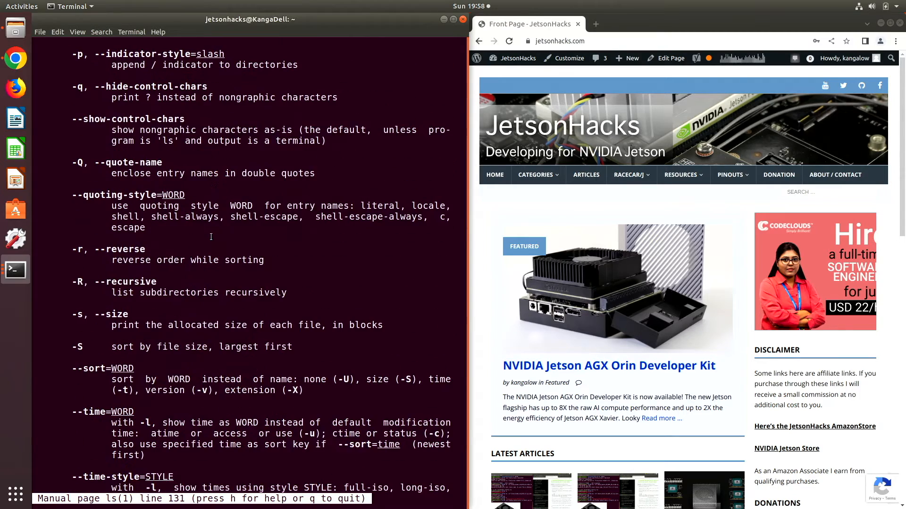
pyautogui.scroll(-3)
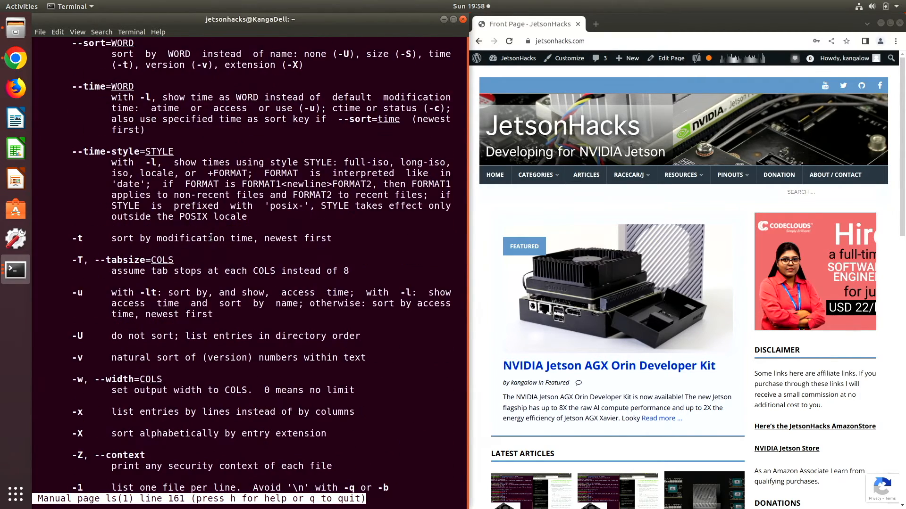
pyautogui.scroll(-3)
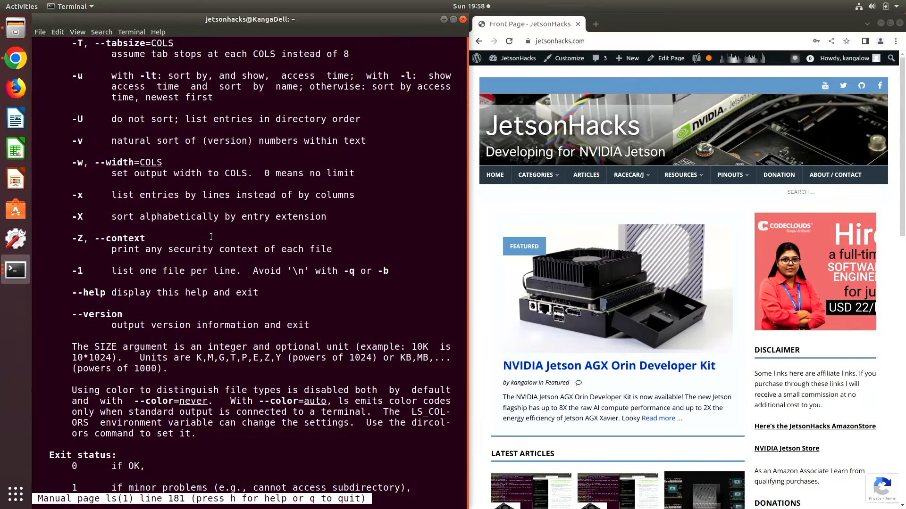
pyautogui.scroll(-3)
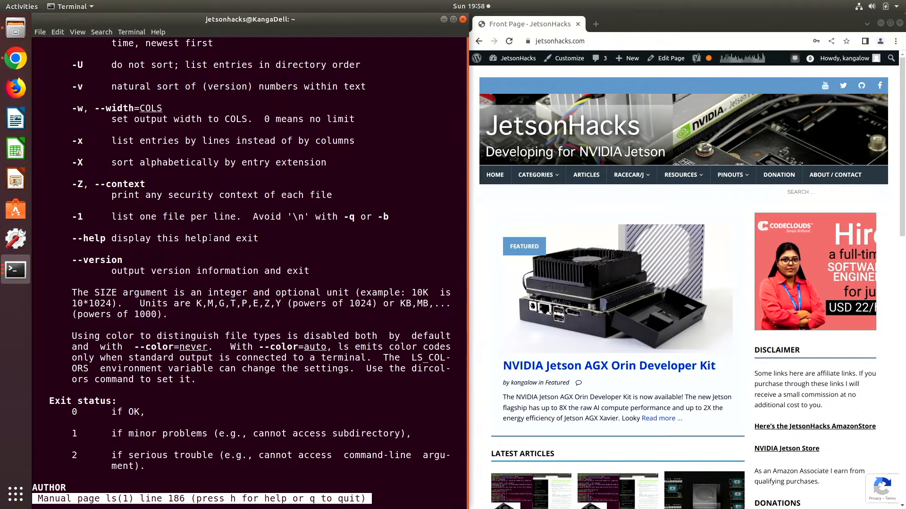
pyautogui.write('chmod --help')
pyautogui.write('man')
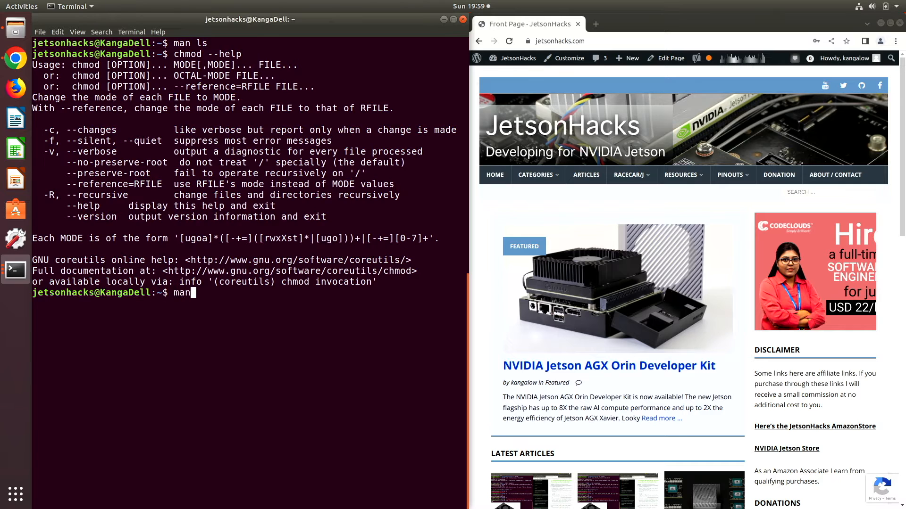
# Step: Open man chmod and read down through the OPTIONS and AUTHOR sections
pyautogui.write('chmod')
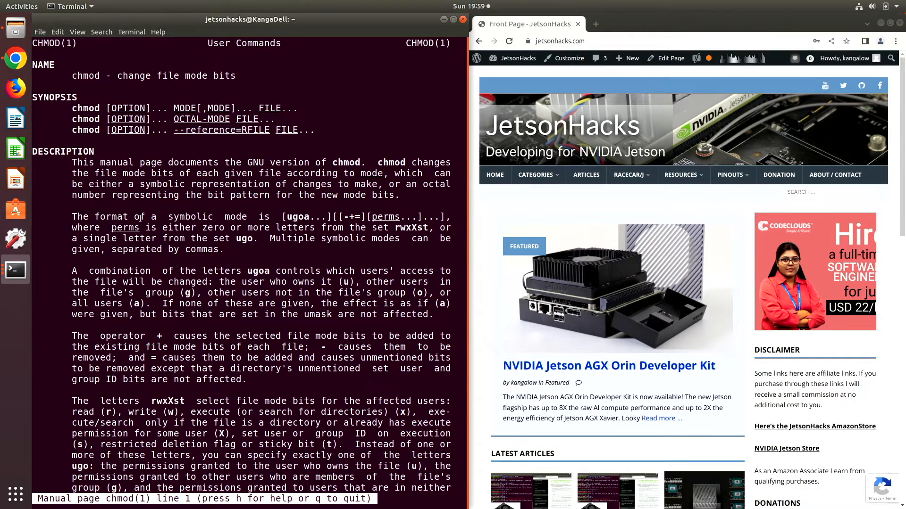
pyautogui.scroll(-3)
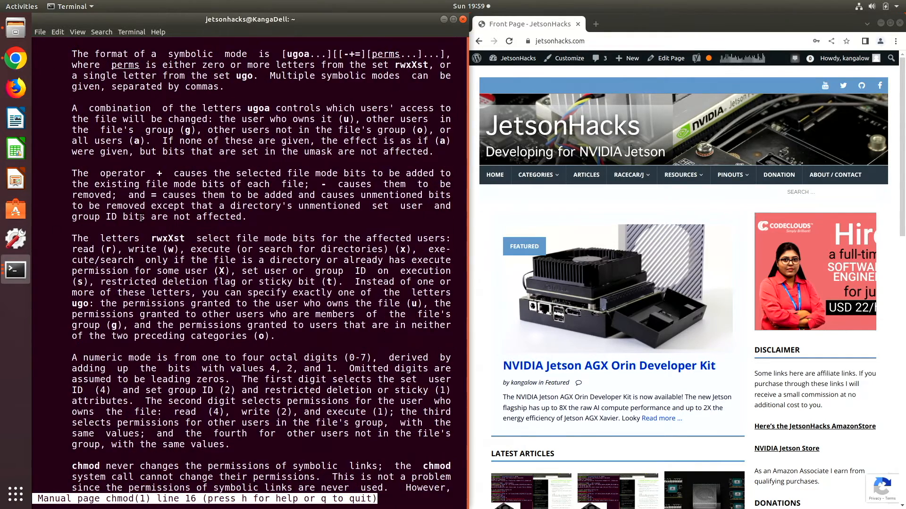
pyautogui.scroll(-3)
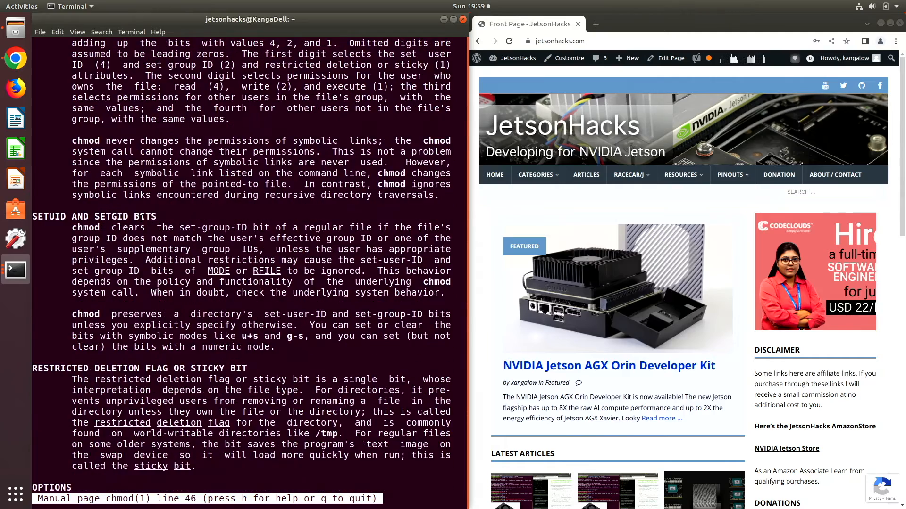
pyautogui.scroll(-3)
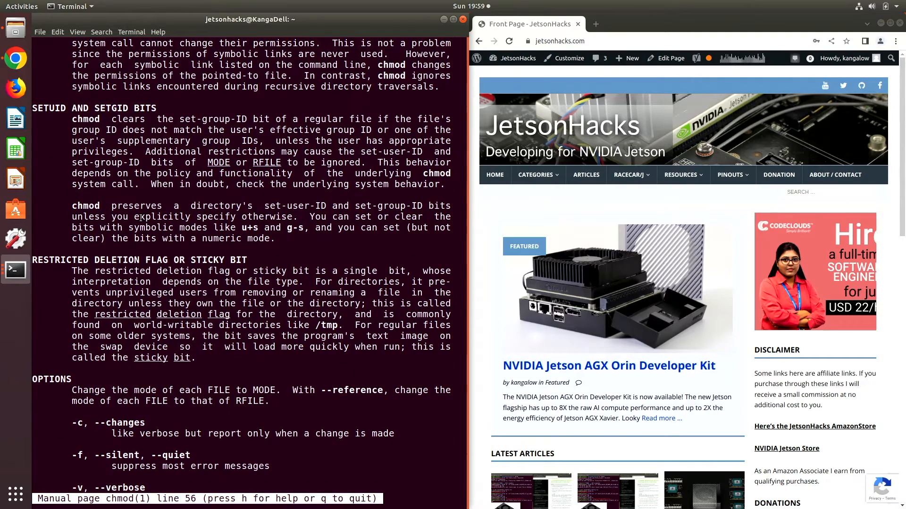
pyautogui.scroll(-3)
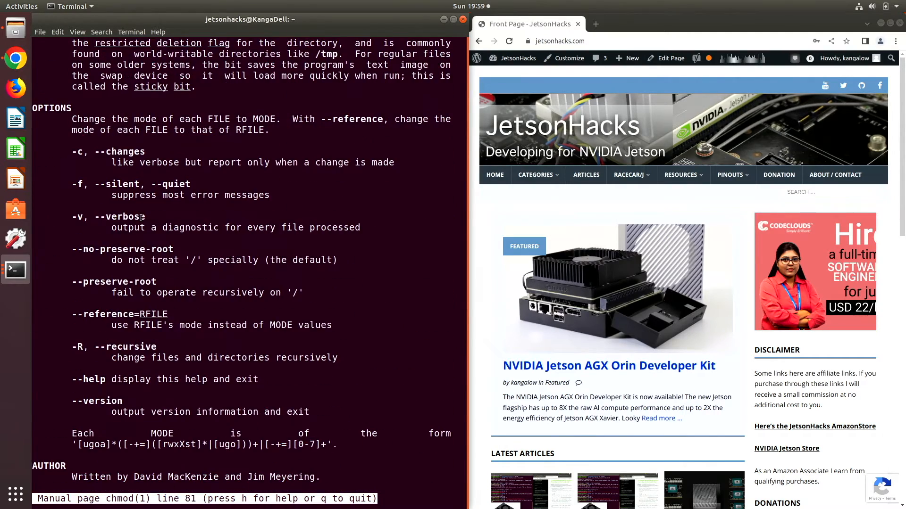
pyautogui.scroll(-3)
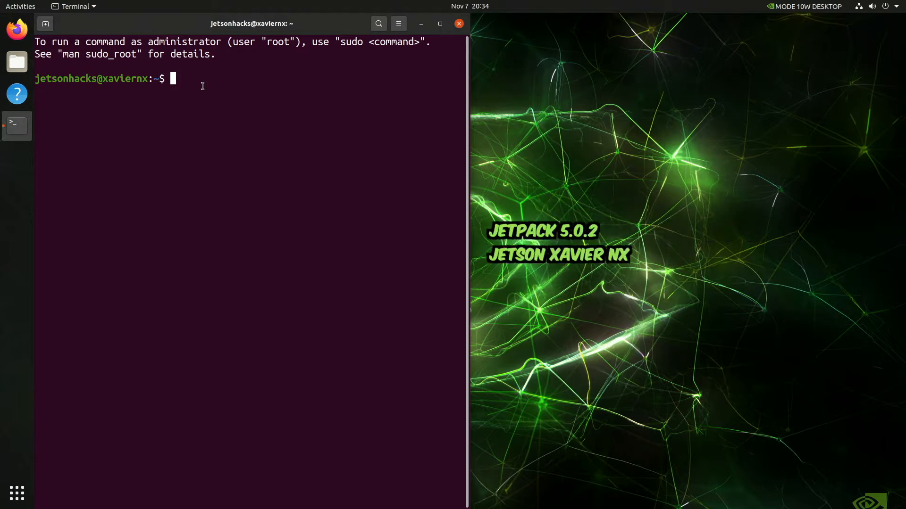
# Step: Confirm man sudo_root is missing, locate unminimize, and check man-db is installed
pyautogui.write('man sudo_root')
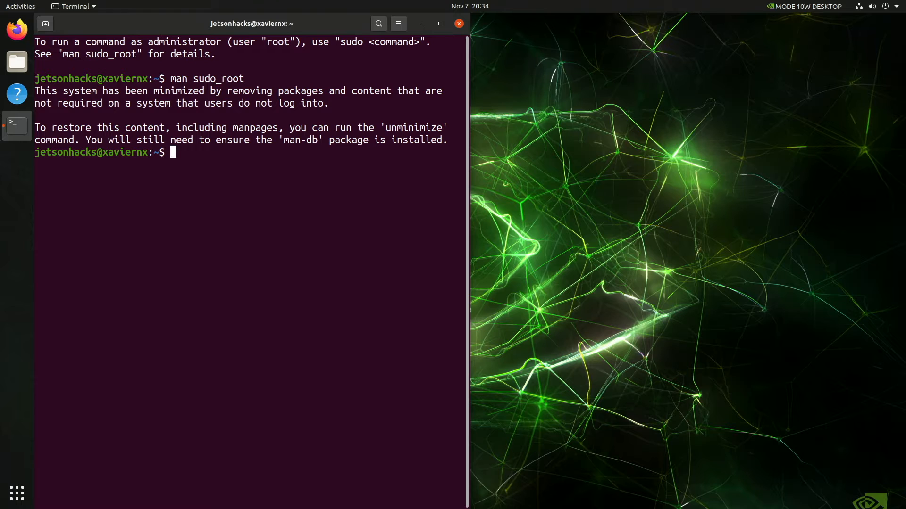
pyautogui.write('which unminimize')
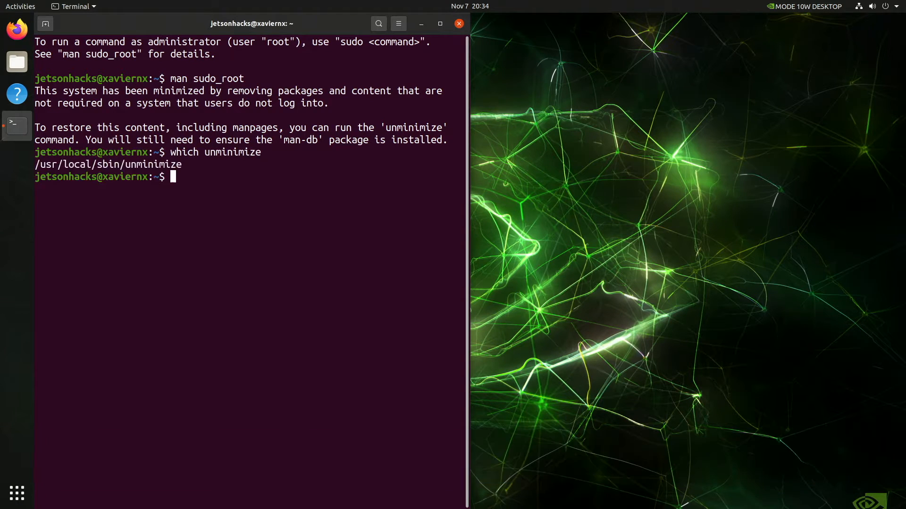
pyautogui.write('apt search man-db')
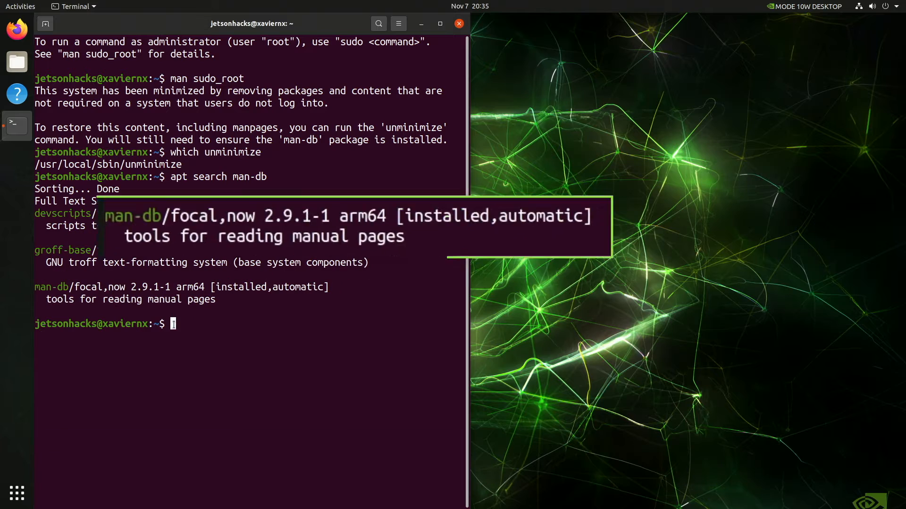
# Step: Check free disk space with df and refresh package lists with sudo apt update
pyautogui.write('c')
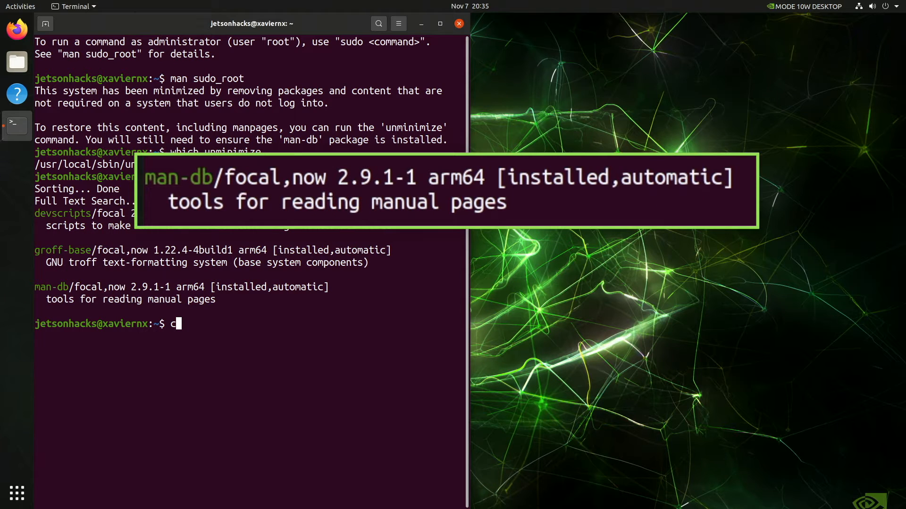
pyautogui.write('df -h')
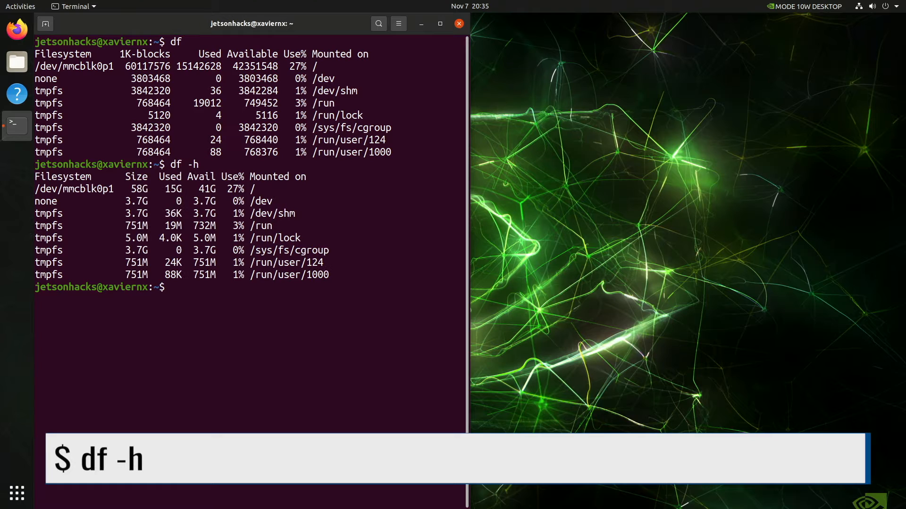
pyautogui.write('sudo apt update')
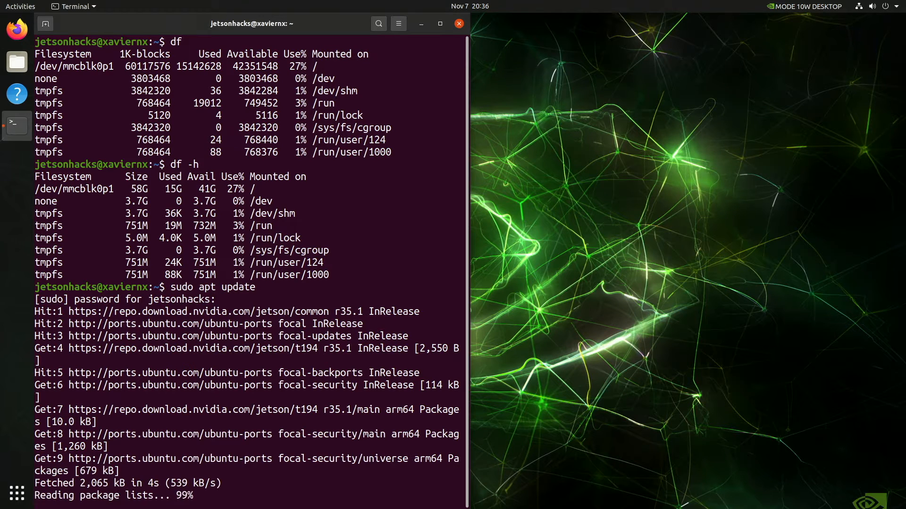
# Step: Run sudo unminimize and answer y to continue restoring removed content
pyautogui.write('sudo unmin')
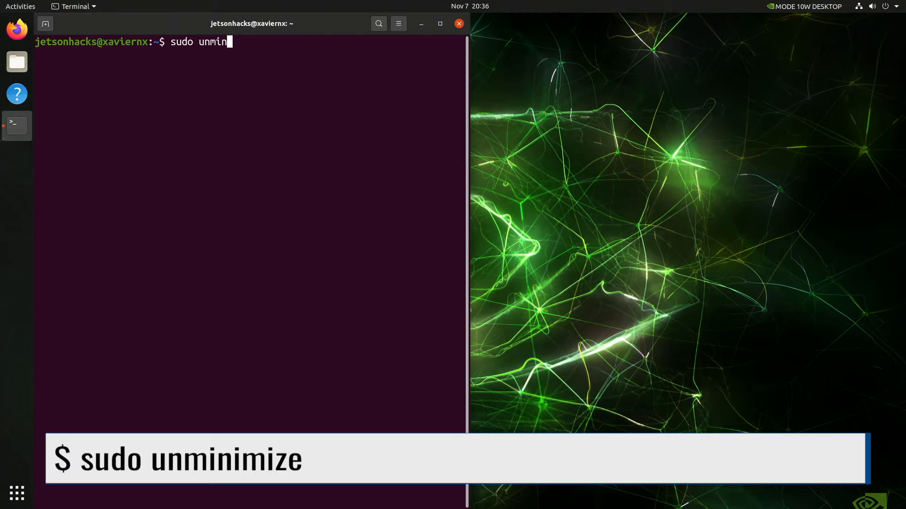
pyautogui.write('imize')
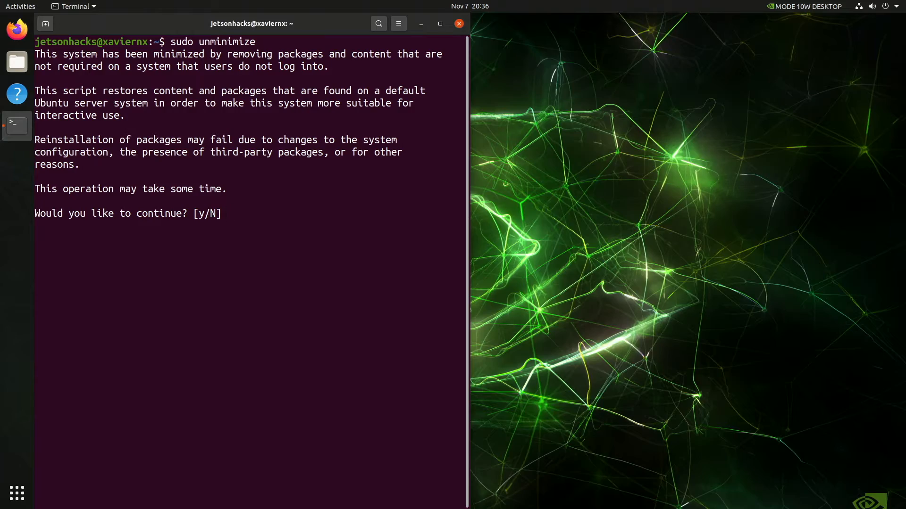
pyautogui.write('y')
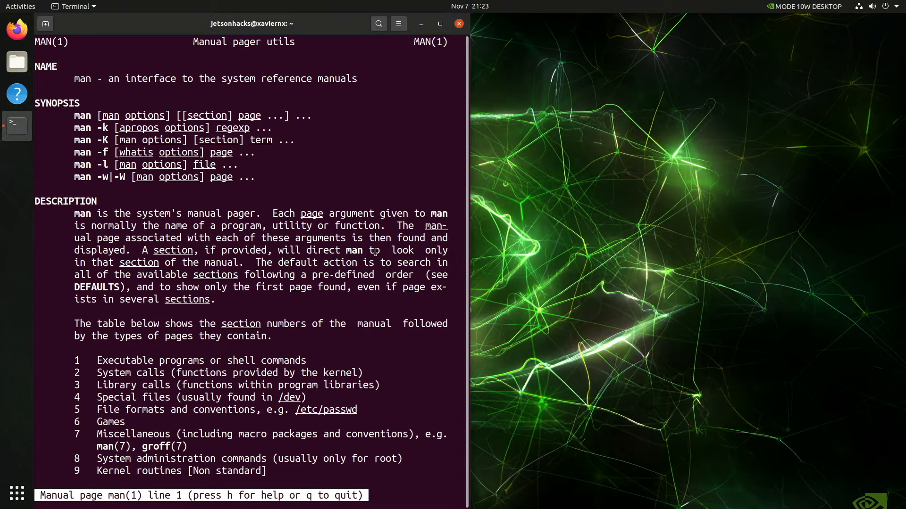
# Step: Check the man and ls manual pages now display, then print ls --help
pyautogui.scroll(-3)
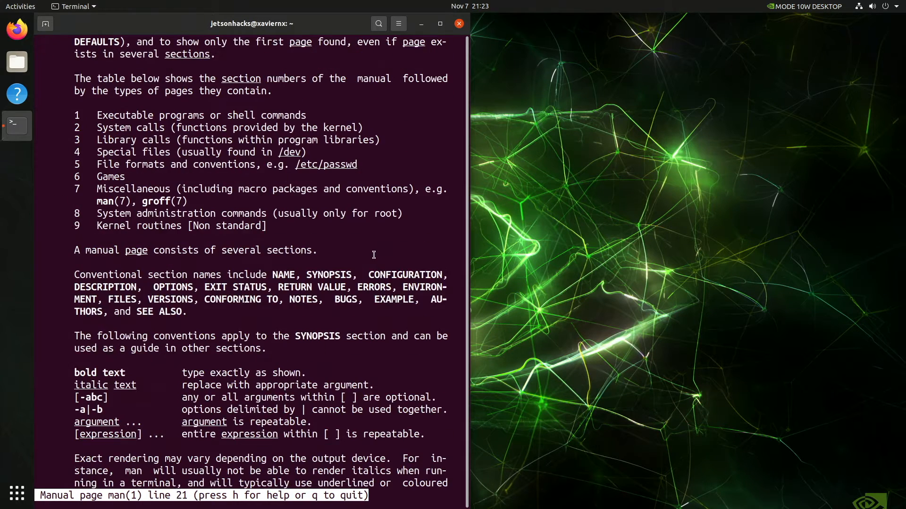
pyautogui.press('q')
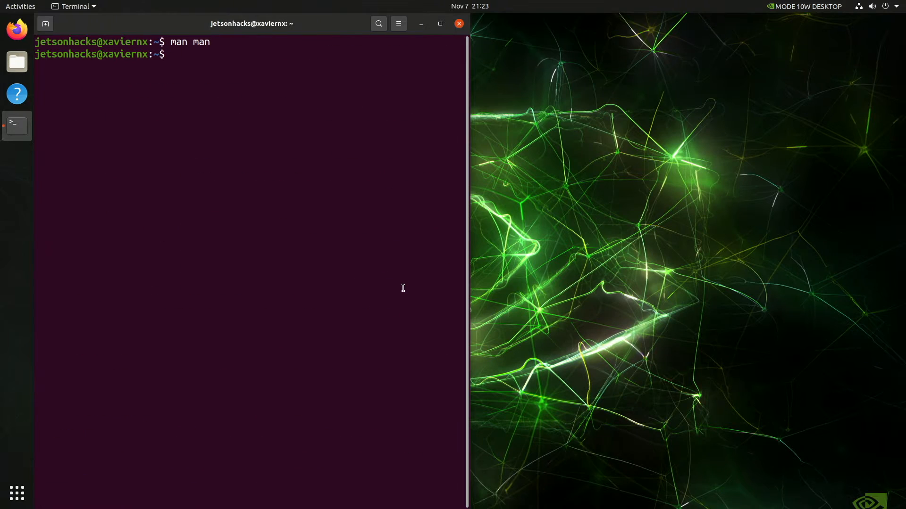
pyautogui.write('man ls')
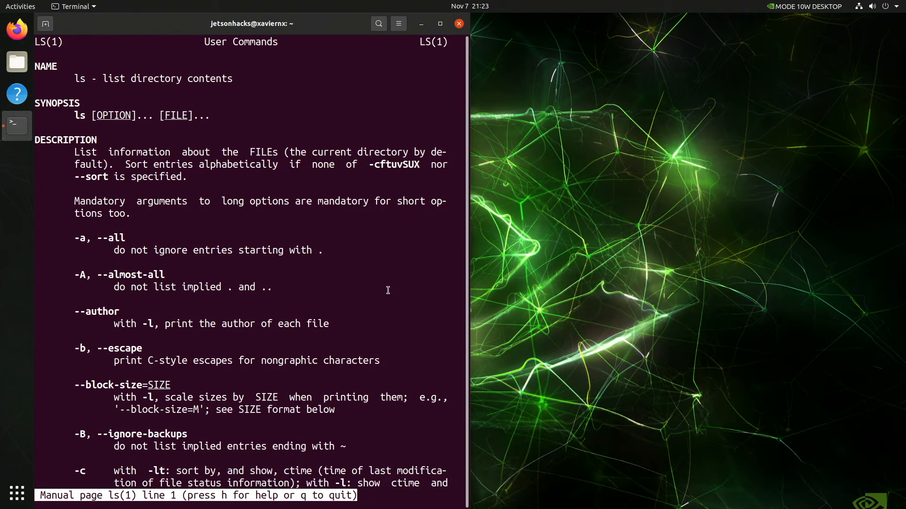
pyautogui.press('q')
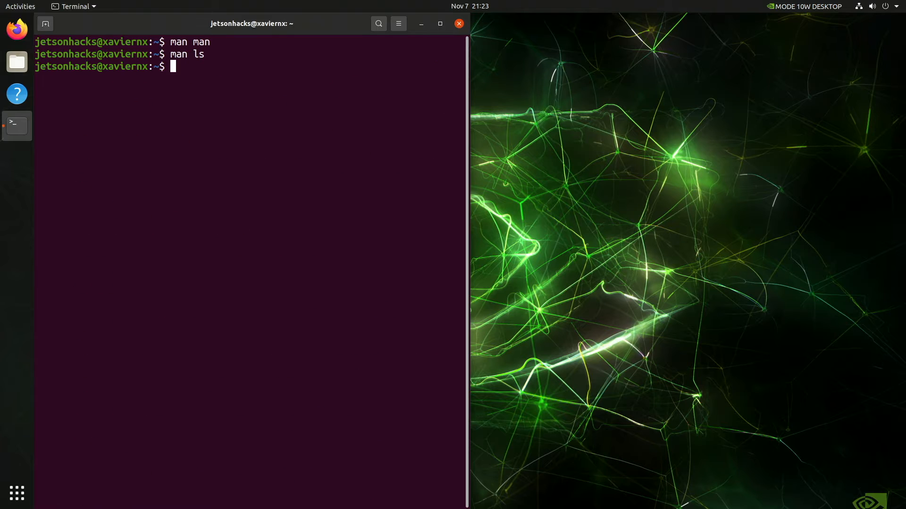
pyautogui.write('ls --help')
pyautogui.write('chm')
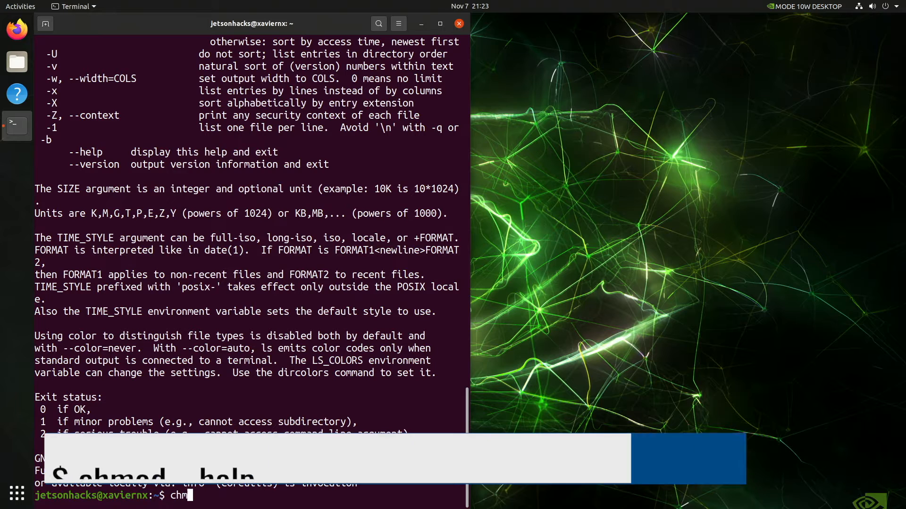
# Step: Print chmod --help and read the chmod manual page
pyautogui.write('od --help')
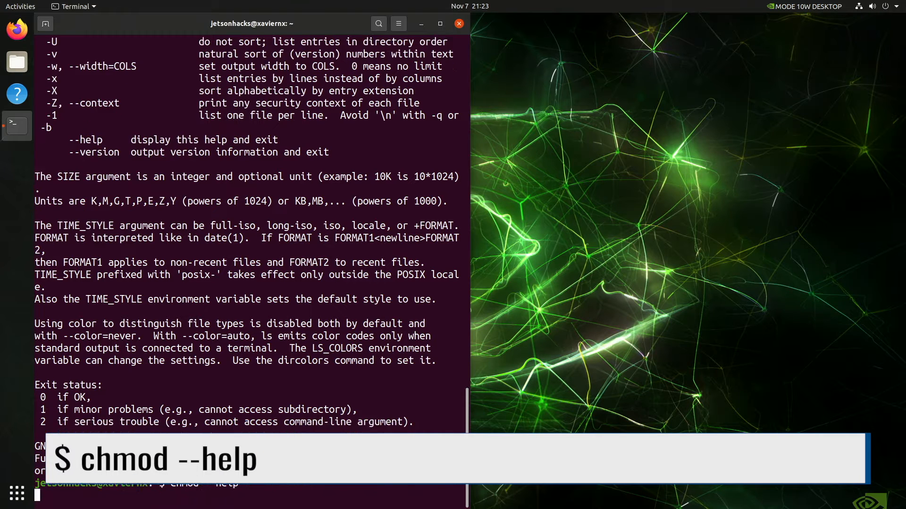
pyautogui.press('Return')
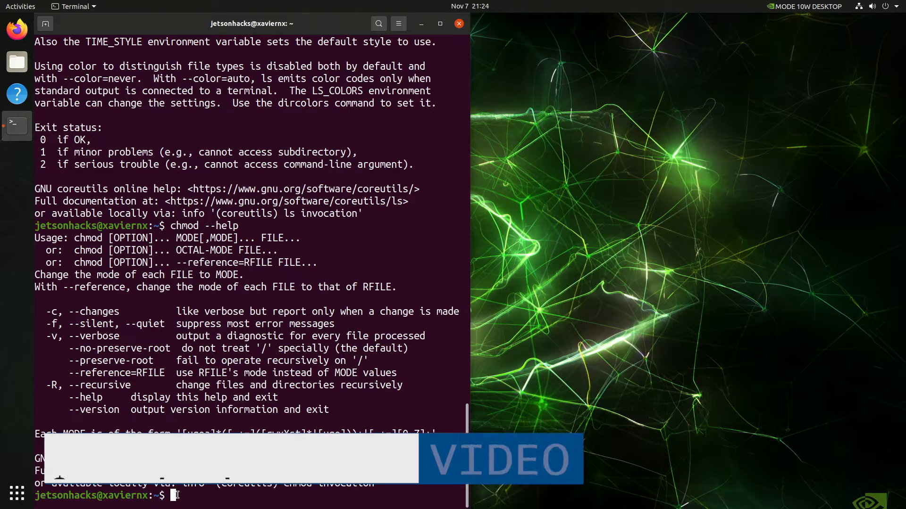
pyautogui.write('man chmod')
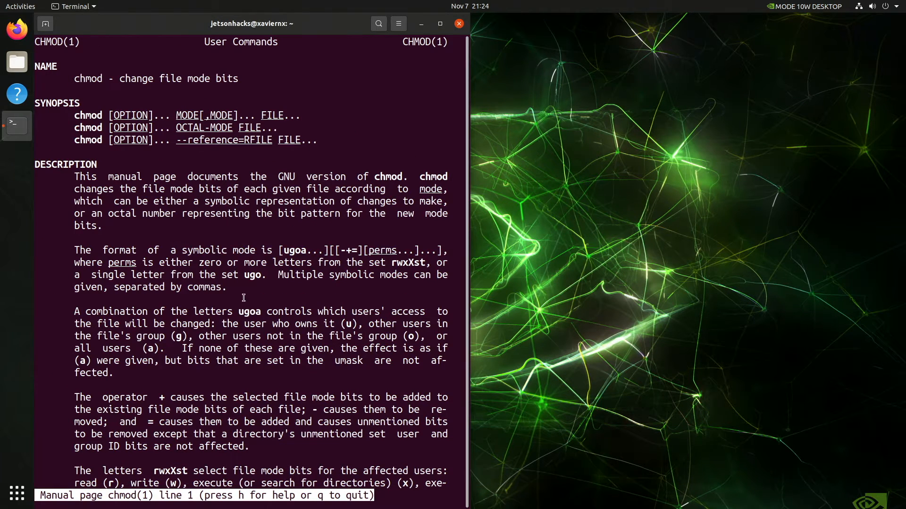
pyautogui.scroll(-3)
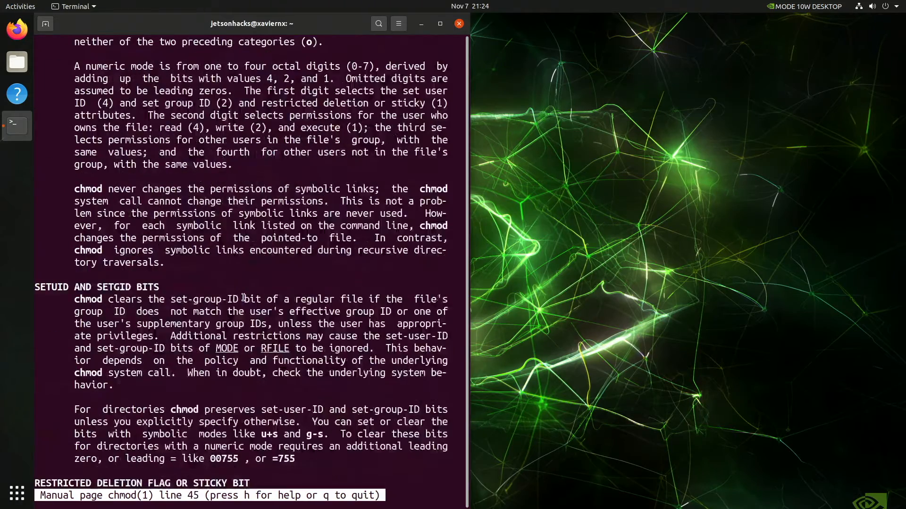
pyautogui.press('q')
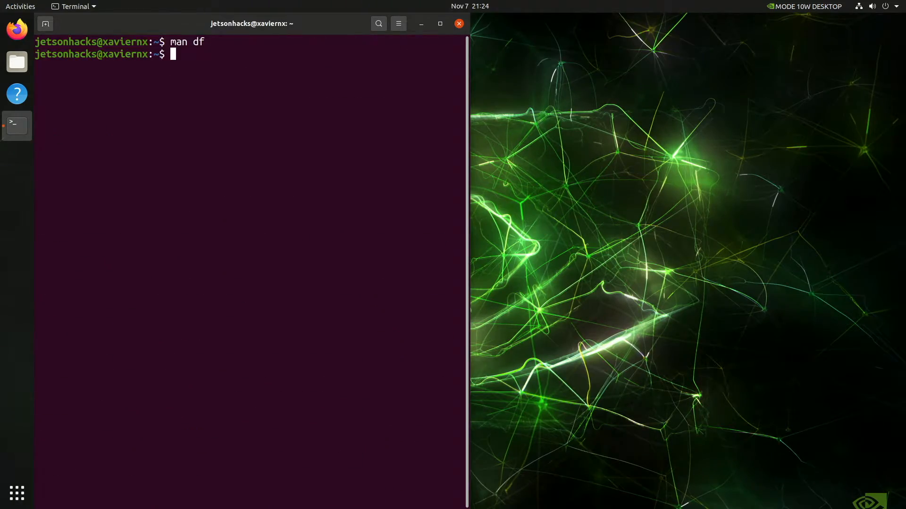
# Step: List filesystem disk usage with df and df -h
pyautogui.write('df')
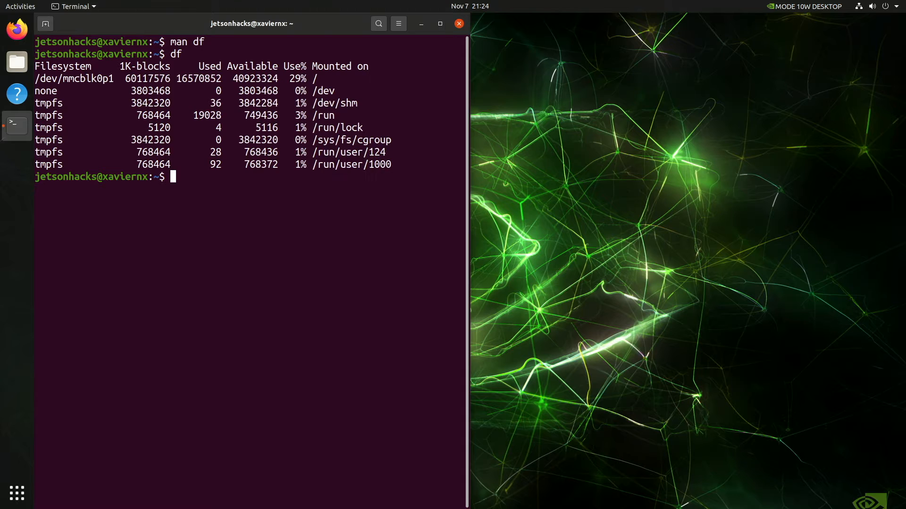
pyautogui.write('d')
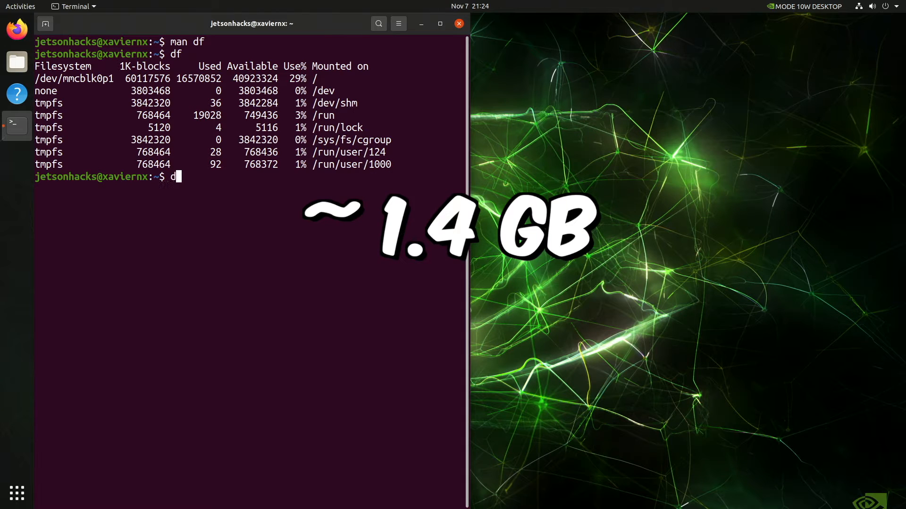
pyautogui.write('f -h')
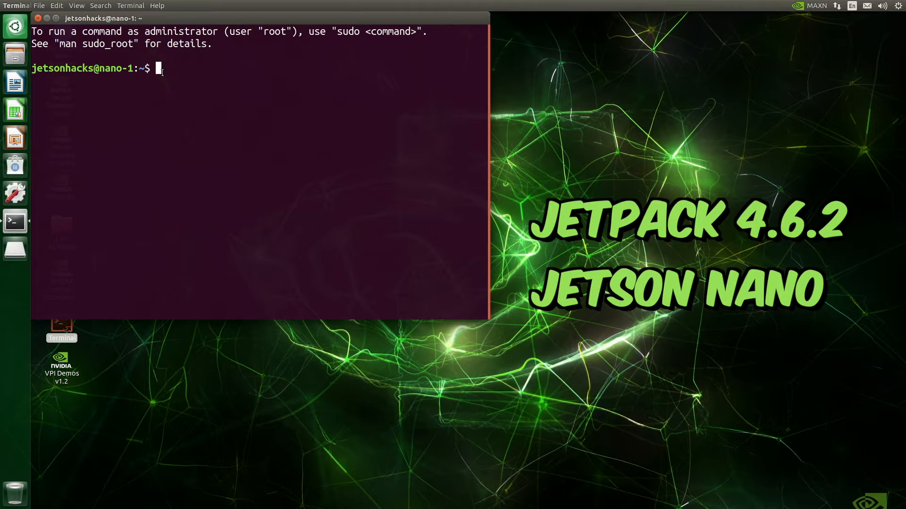
# Step: Confirm man sudo_root and man ls have no entries, and locate unminimize with which
pyautogui.write('man sudo_root')
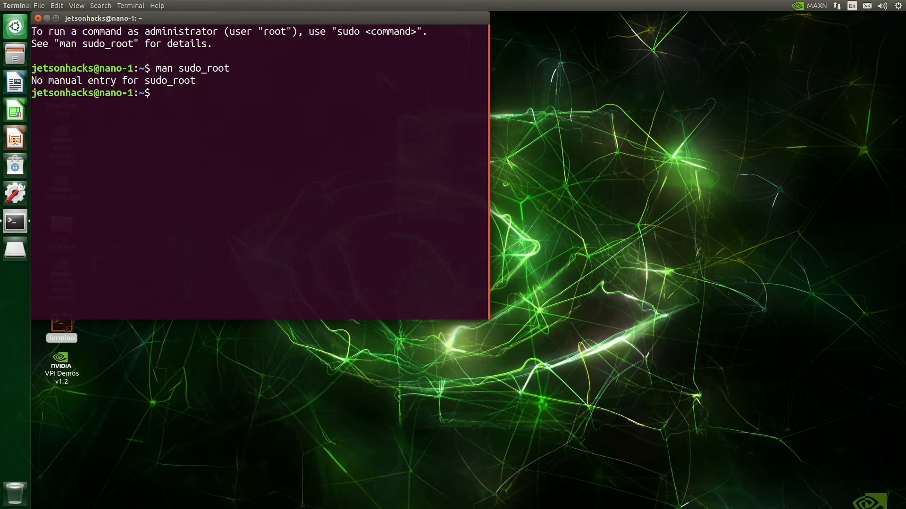
pyautogui.write('man')
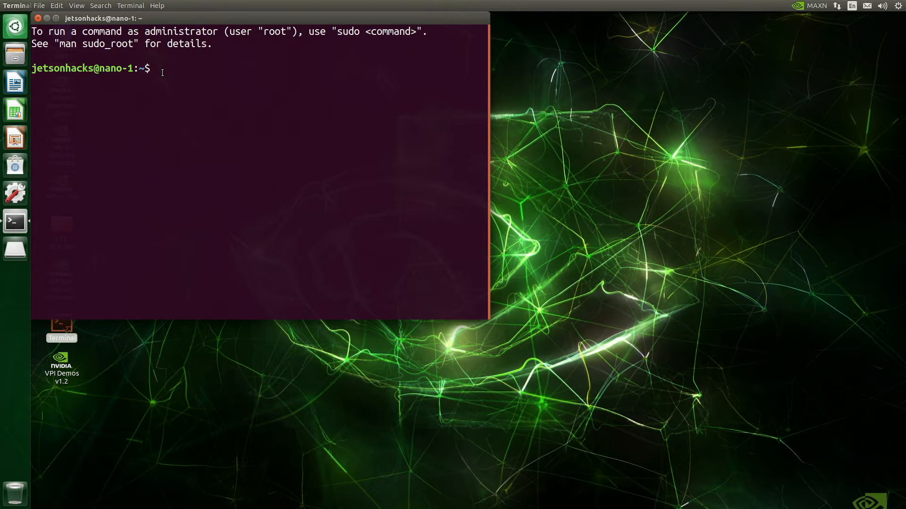
pyautogui.write('which unminimize')
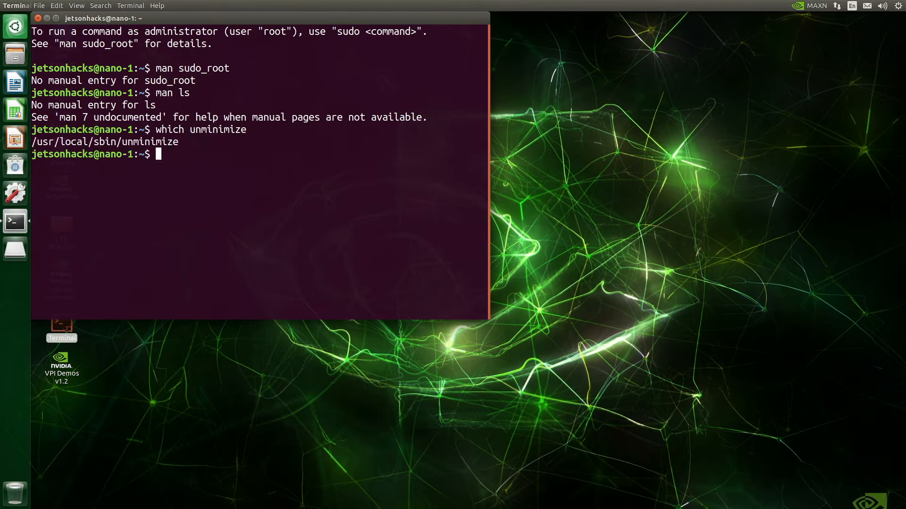
pyautogui.write('sudo ap')
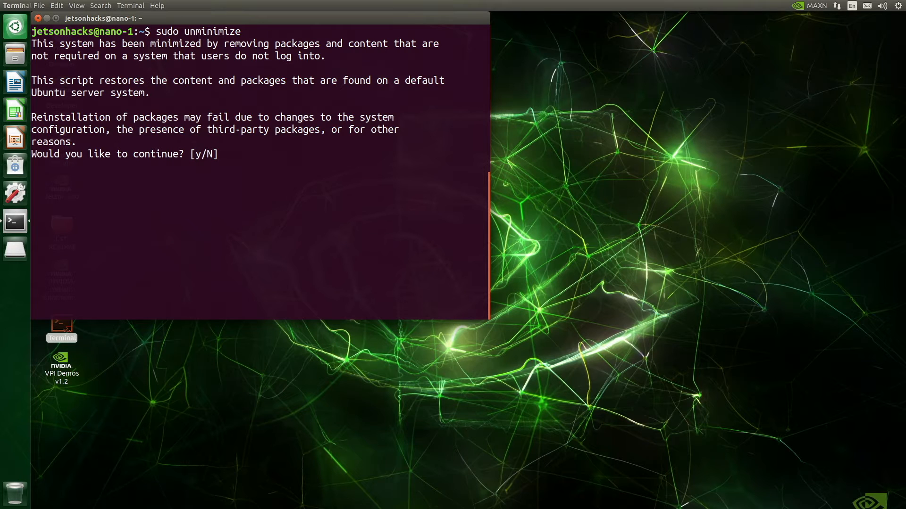
# Step: Answer y at the unminimize continue prompt to begin installing packages
pyautogui.write('y')
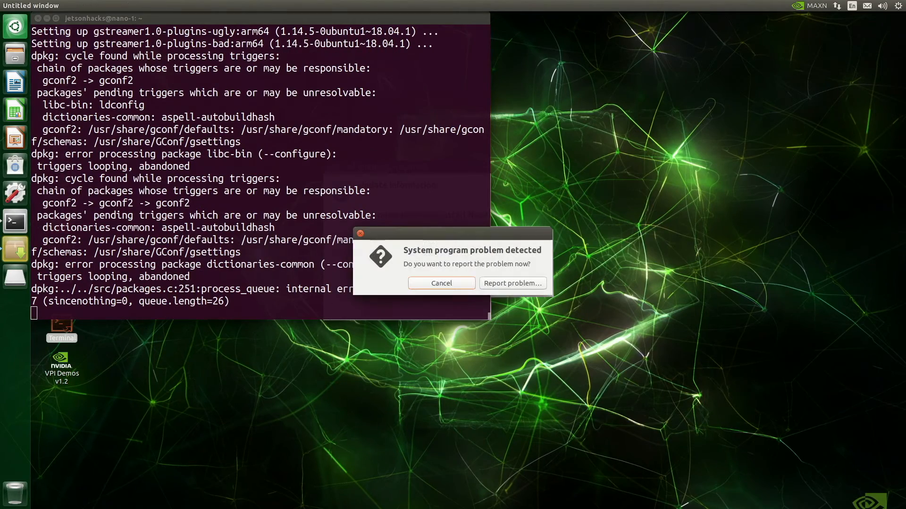
# Step: Dismiss the problem report and run sudo dpkg --configure -a to repair configuration
pyautogui.click(440, 283)
pyautogui.write('sudo')
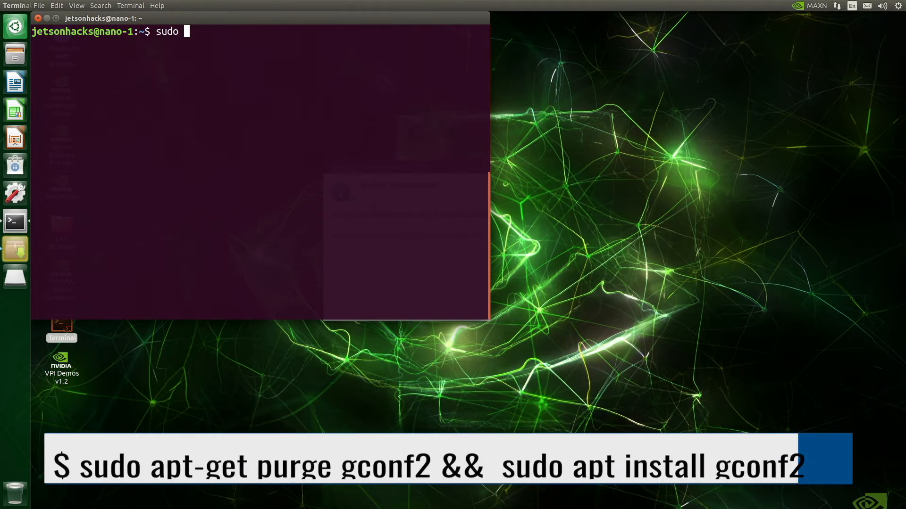
pyautogui.write('apt-get purge gconf2 &&  sudo apt-get install')
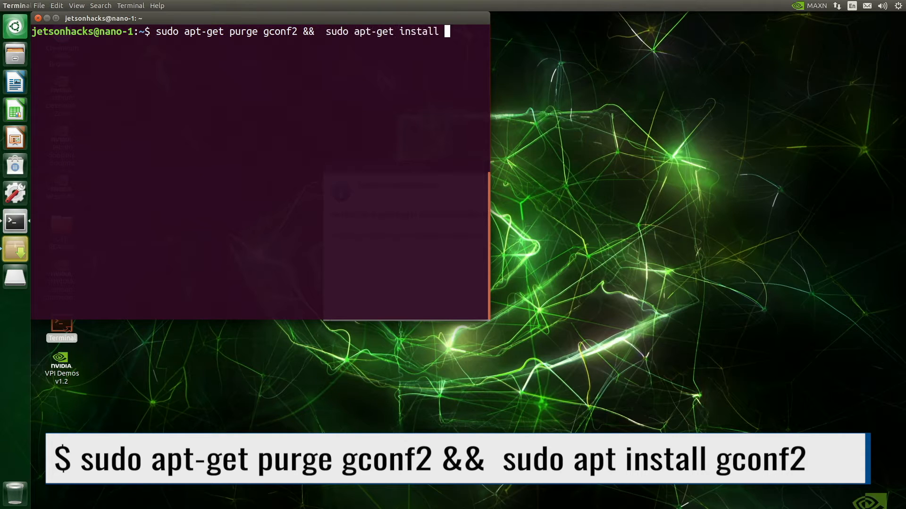
pyautogui.press('Return')
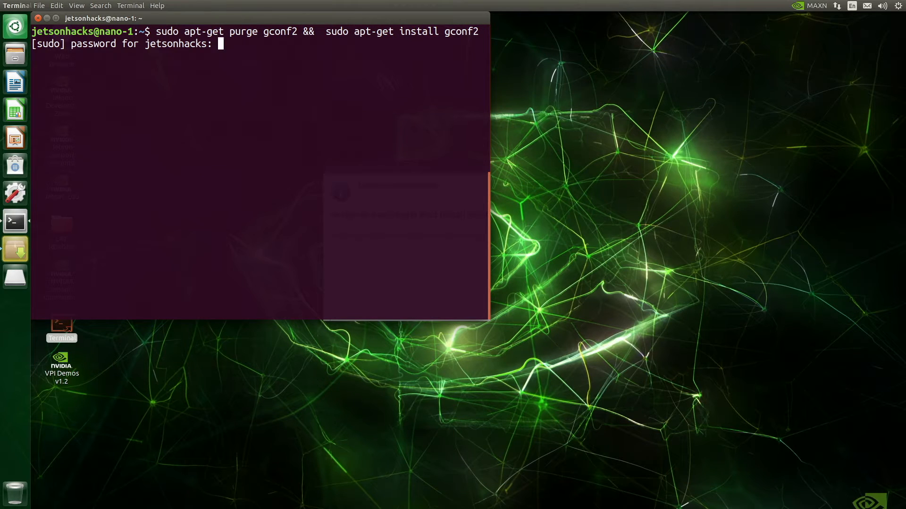
pyautogui.press('Return')
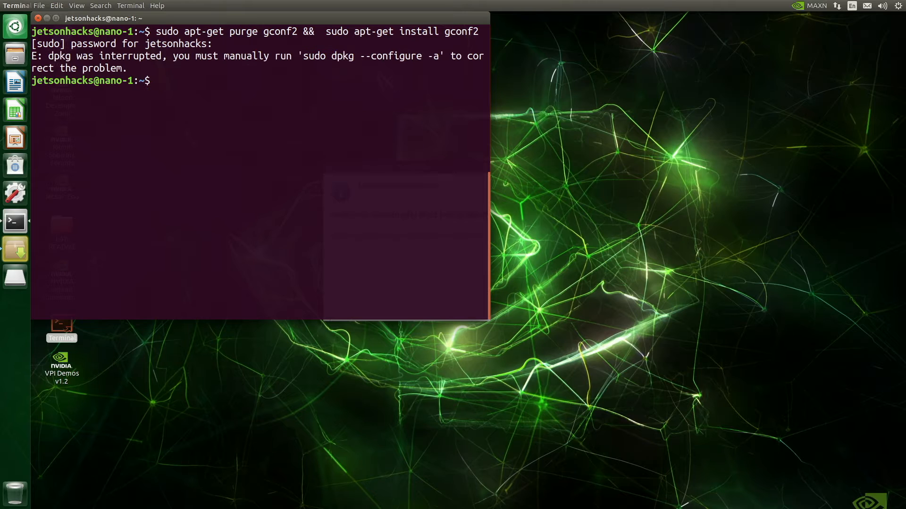
pyautogui.write('sudo dpkg')
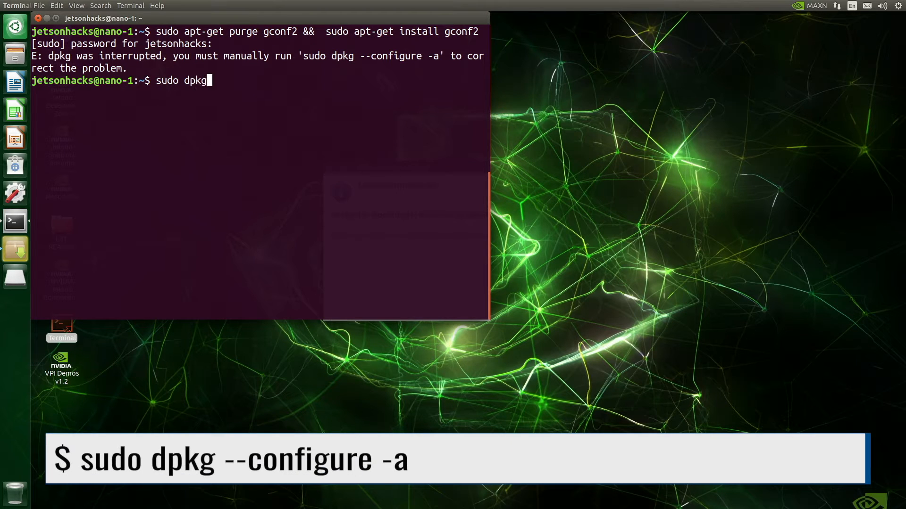
pyautogui.write('--config')
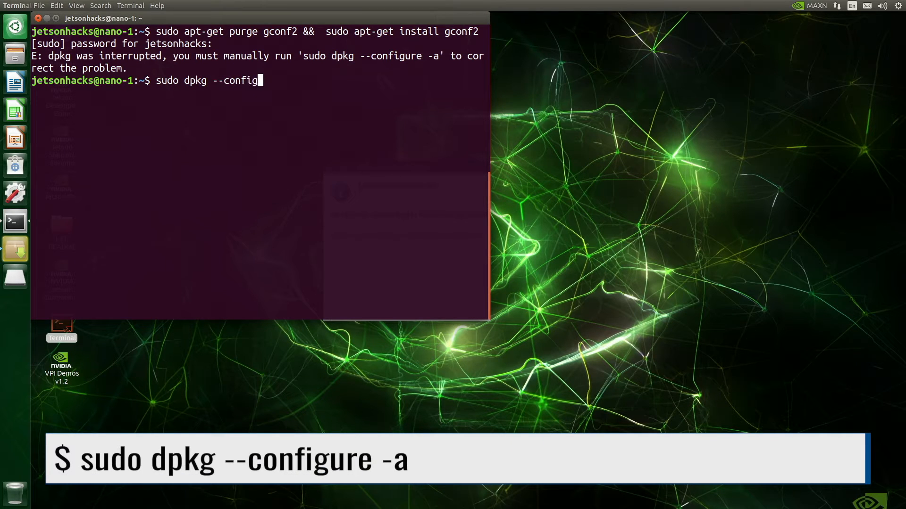
pyautogui.press('Return')
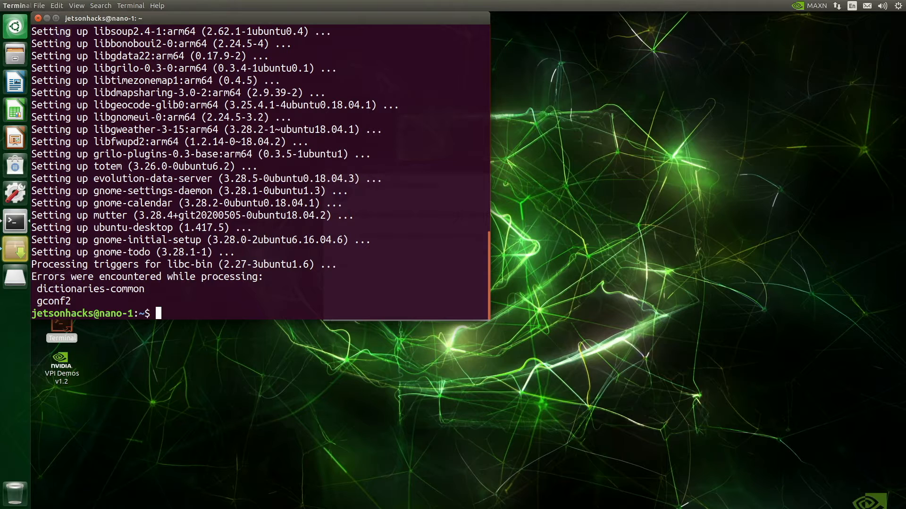
# Step: Purge and reinstall gconf2, confirming with Y, and copy the removed package names
pyautogui.write('sudo apt-get purge gconf2 &&  sudo apt-get install gconf2')
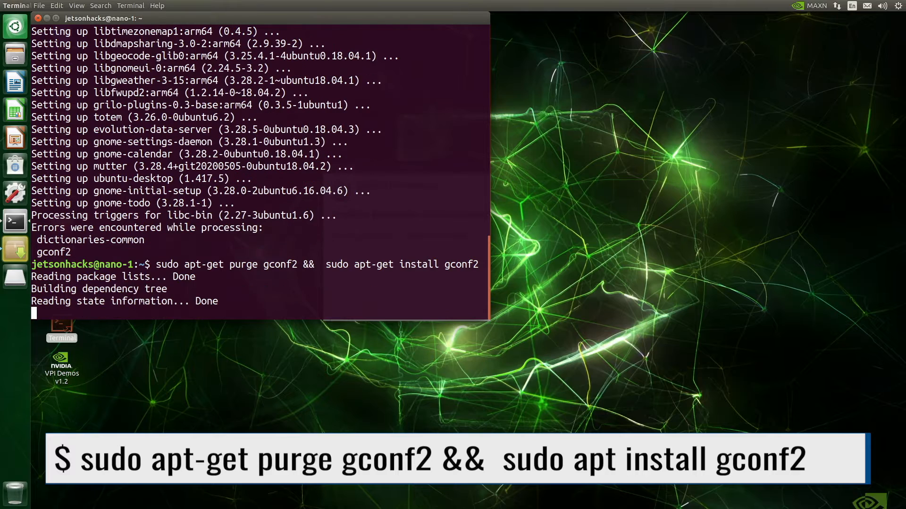
pyautogui.press('Return')
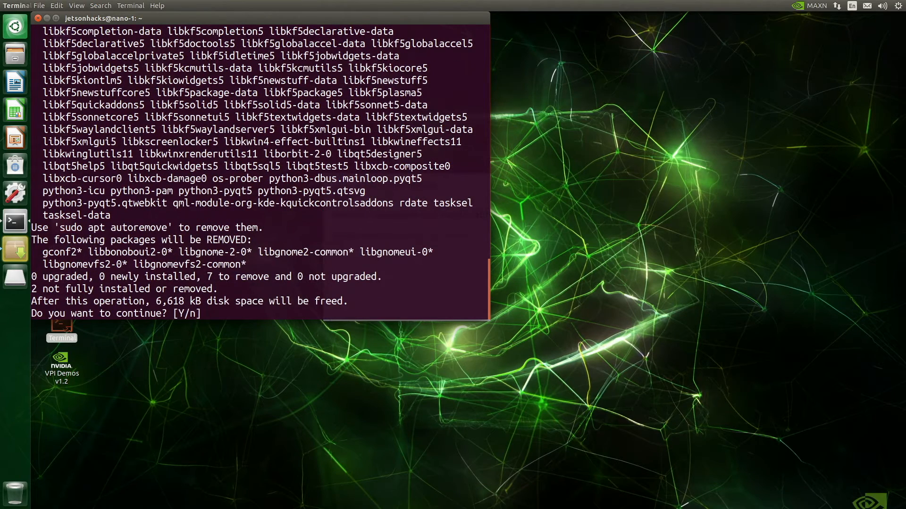
pyautogui.write('Y')
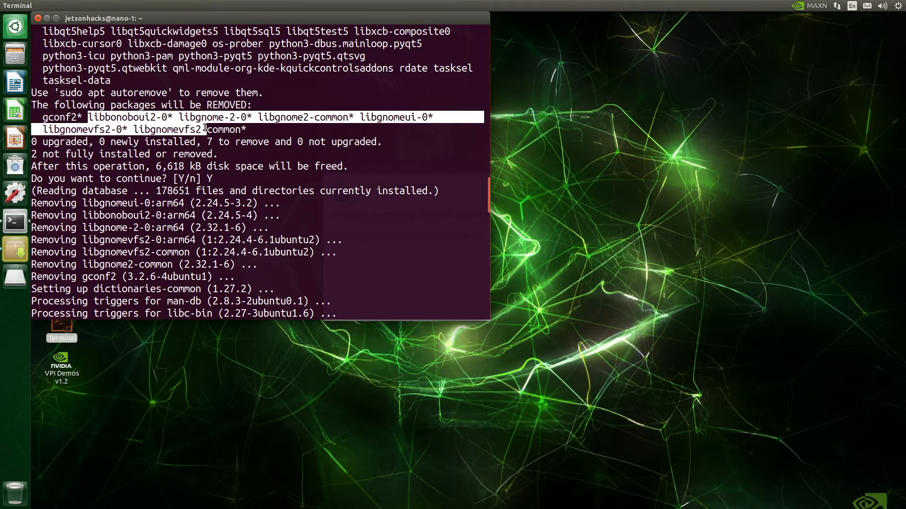
pyautogui.rightClick(228, 133)
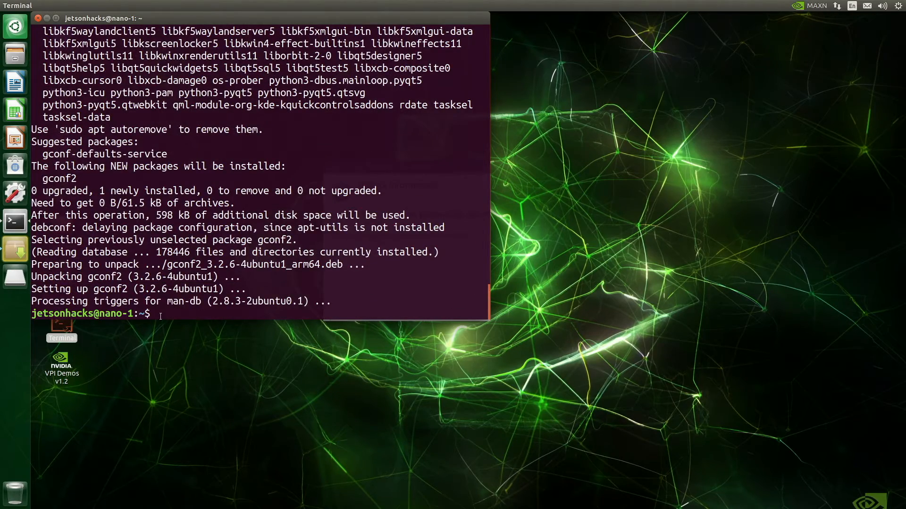
# Step: Run sudo apt install with the pasted names of the removed GNOME packages
pyautogui.write('sudo a')
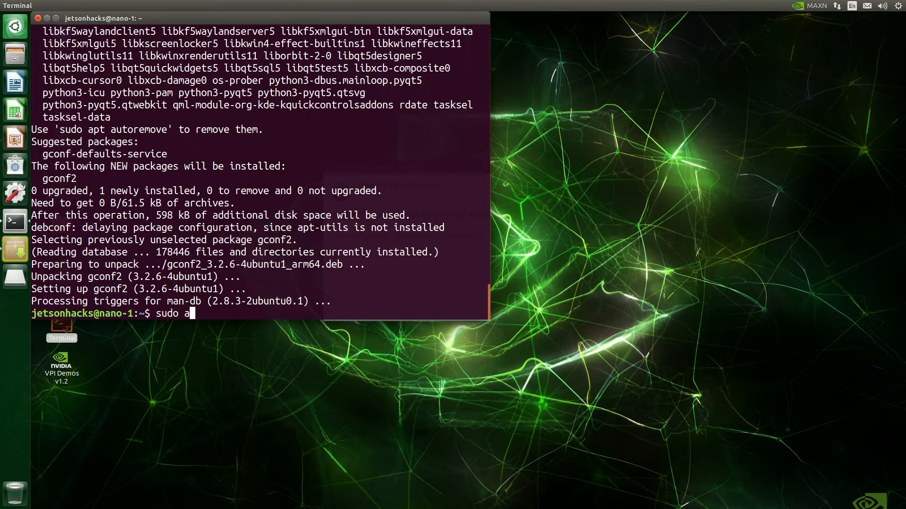
pyautogui.write('pt install')
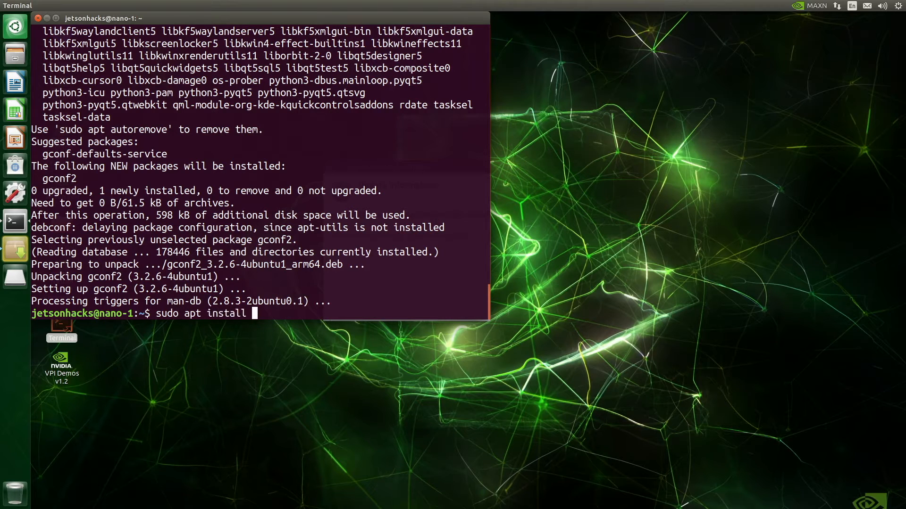
pyautogui.rightClick(257, 314)
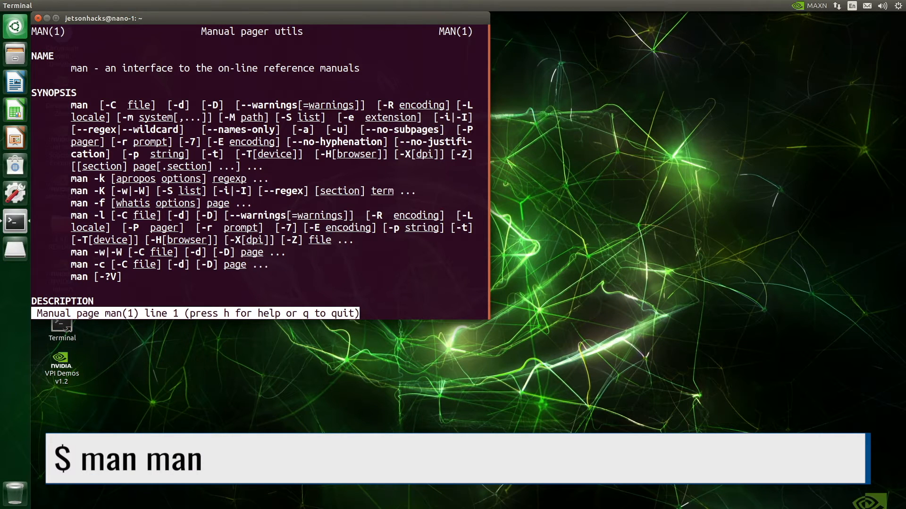
# Step: Quit the man page, then view the sudo_root, ls and chmod manual pages
pyautogui.press('q')
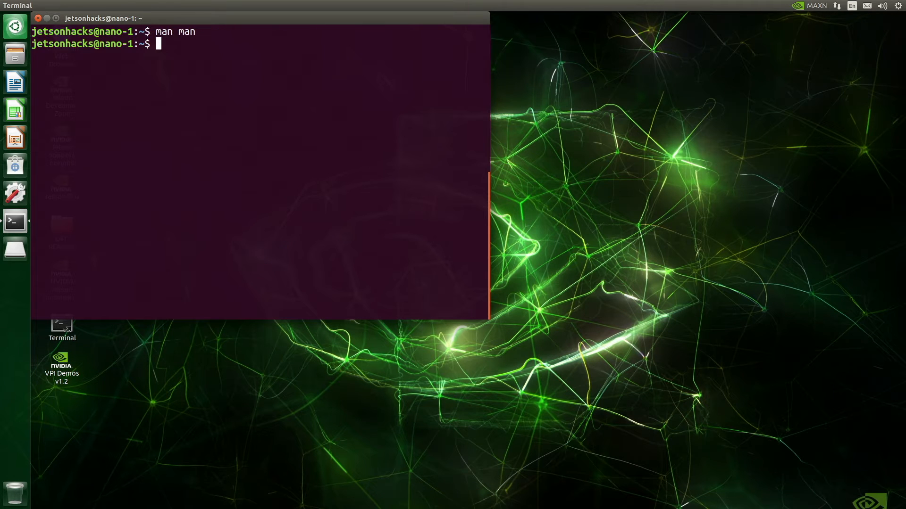
pyautogui.write('man')
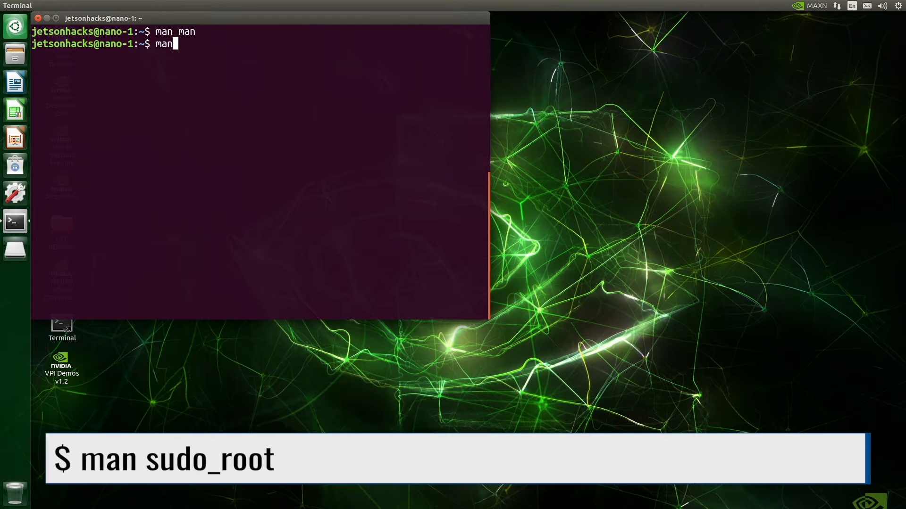
pyautogui.write('sudo_root')
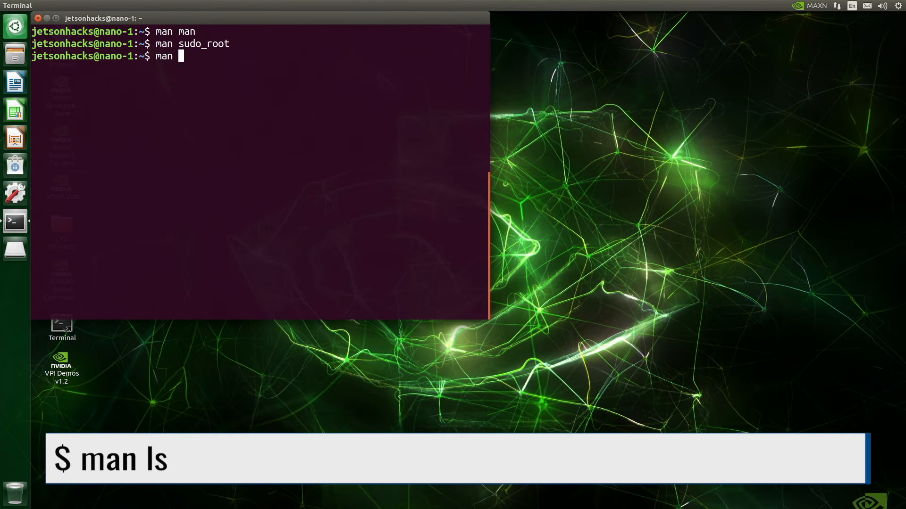
pyautogui.write('ls')
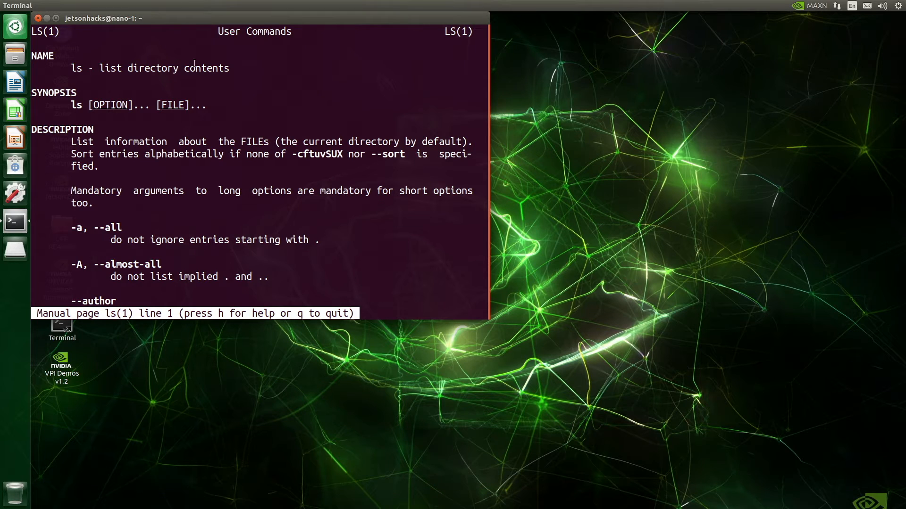
pyautogui.scroll(-3)
pyautogui.write('man')
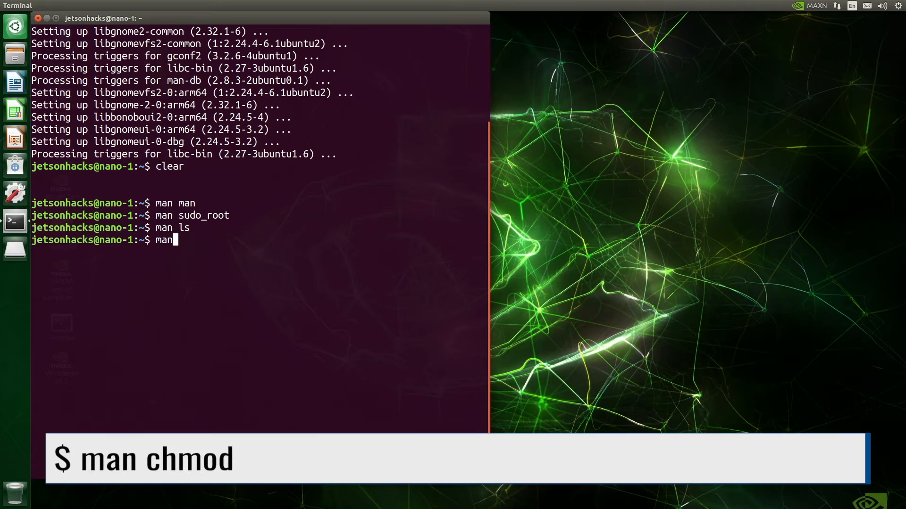
pyautogui.write('chmod')
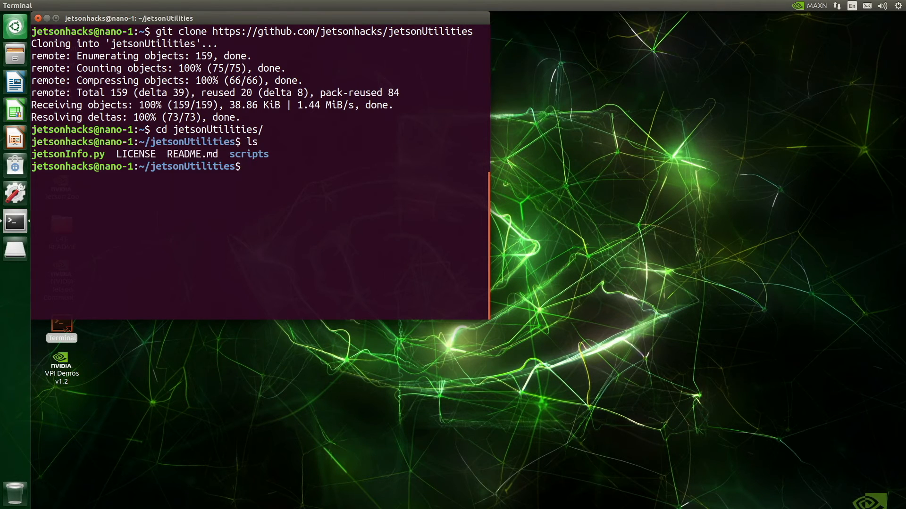
# Step: Run jetsonInfo.py (L4T 32.7.1, JetPack 4.6.1), then view and quit the chmod man page
pyautogui.write('./jetsonInfo.py')
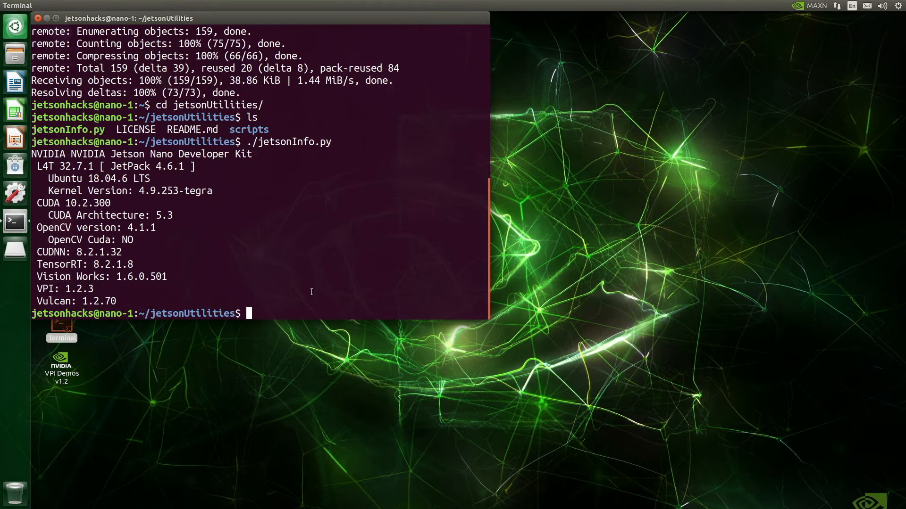
pyautogui.doubleClick(73, 203)
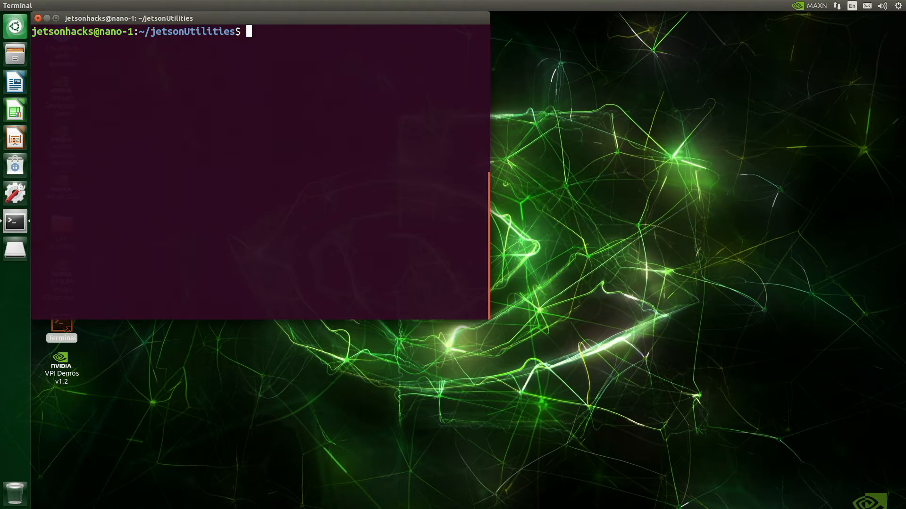
pyautogui.write('man chmod')
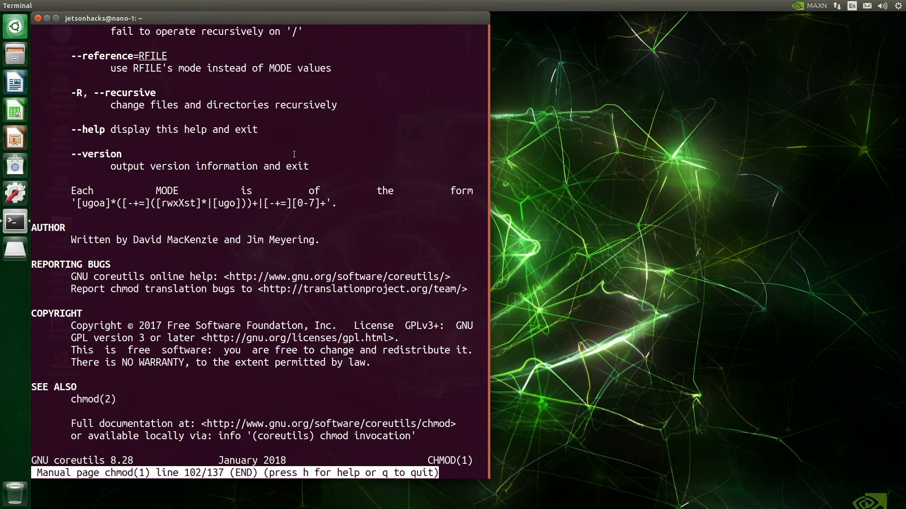
pyautogui.press('q')
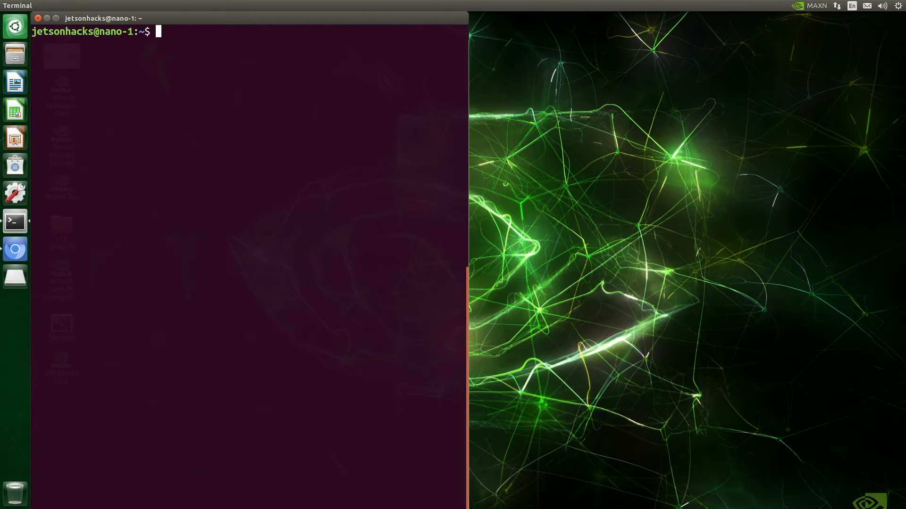
# Step: Append export MANPATH=/usr/local/cuda-10.2/doc/man to the end of .bashrc, then save and close gedit
pyautogui.write('gedit .bash')
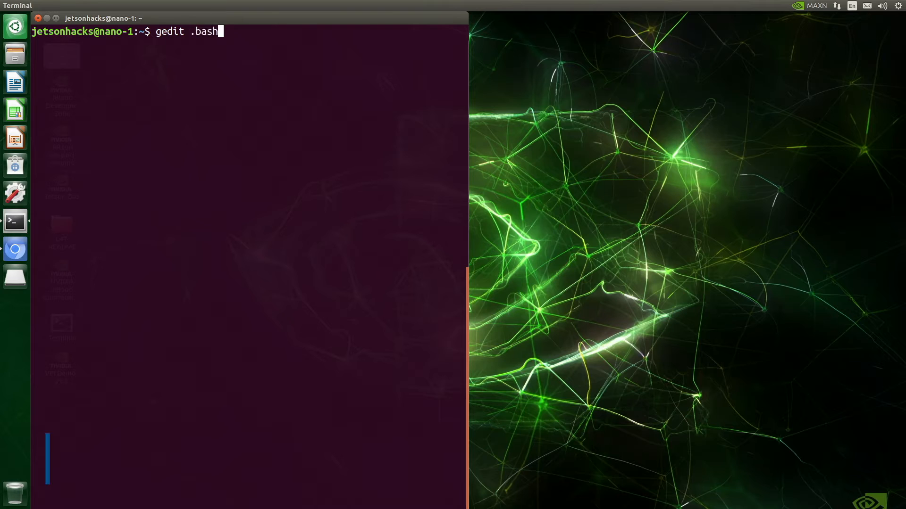
pyautogui.press('Return')
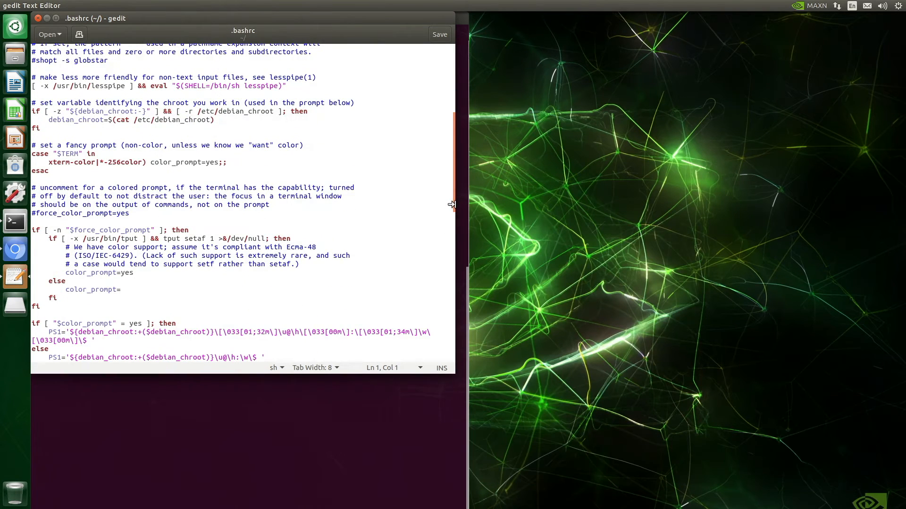
pyautogui.scroll(-3)
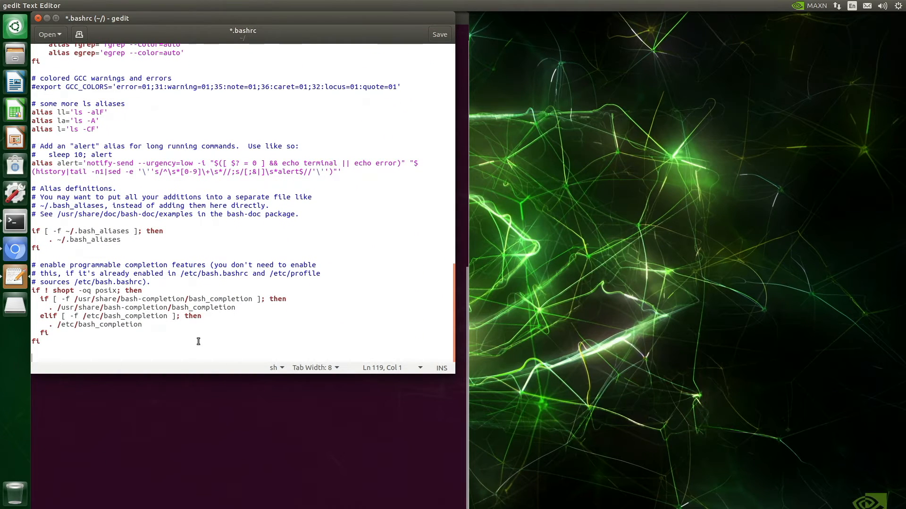
pyautogui.write('export MANPATH=/usr/local/cuda-10.2/doc/man')
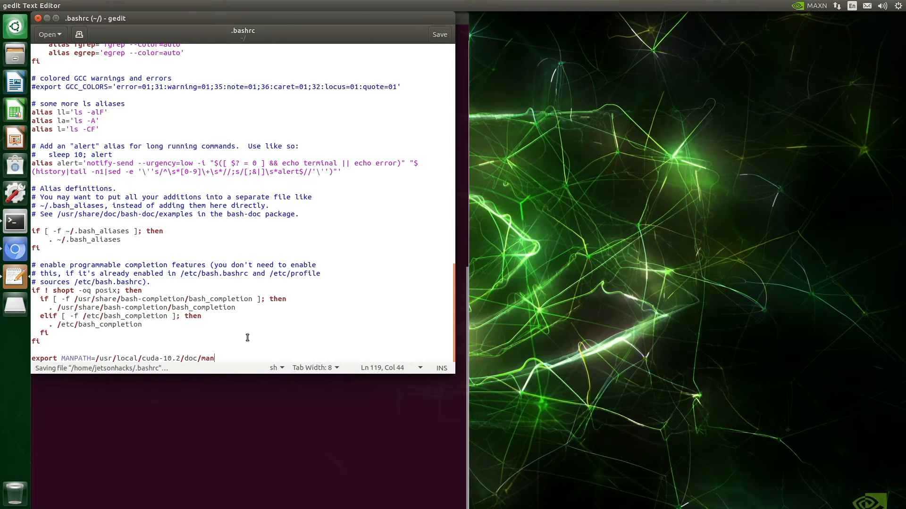
pyautogui.click(439, 34)
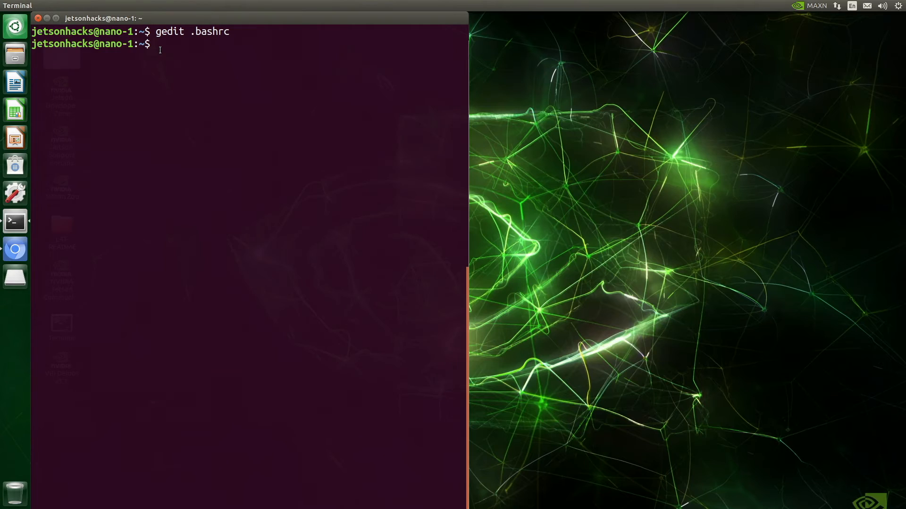
# Step: Reload .bashrc with source and scroll through the nvcc manual page
pyautogui.write('source .bash')
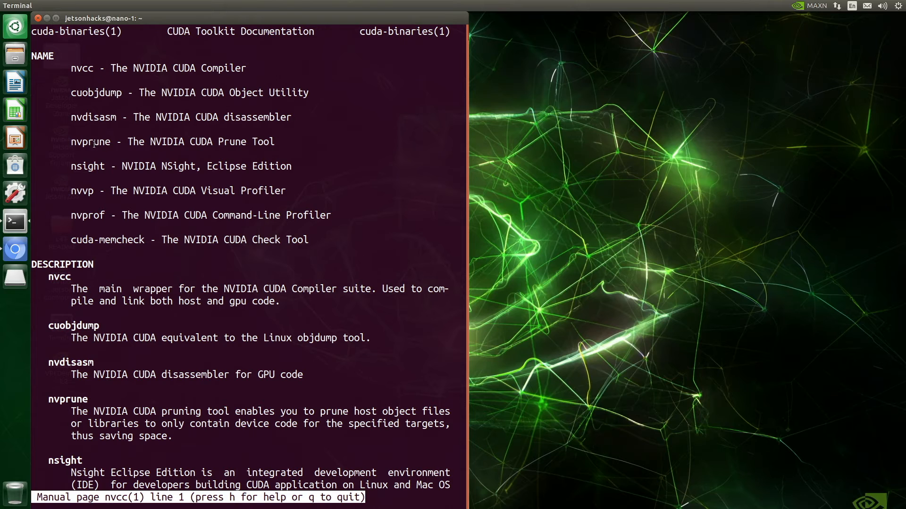
pyautogui.scroll(-3)
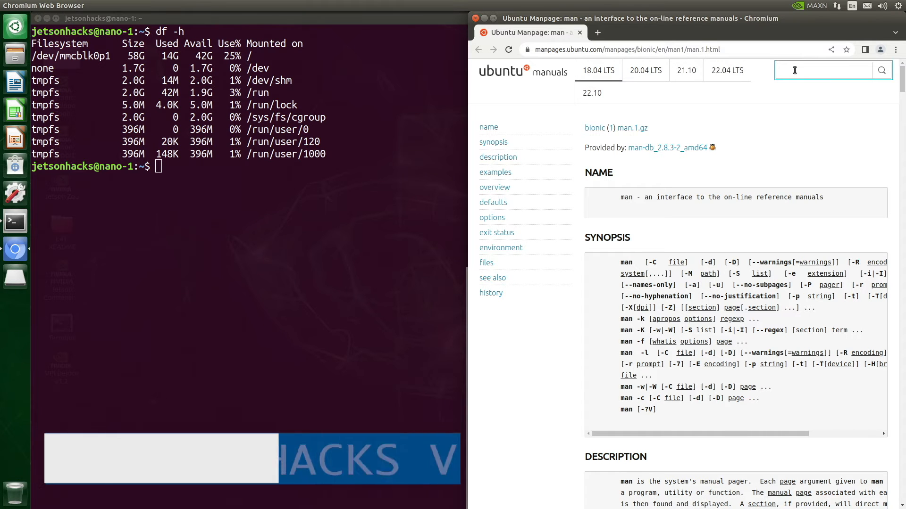
# Step: Search the online man pages for ls, then open CUDA Toolkit 10.2 docs from NVIDIA's archive
pyautogui.write('man')
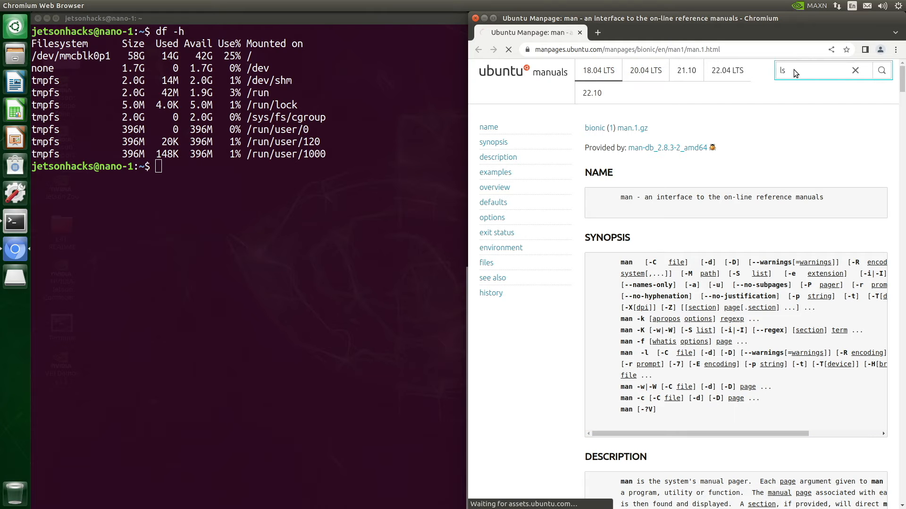
pyautogui.click(880, 70)
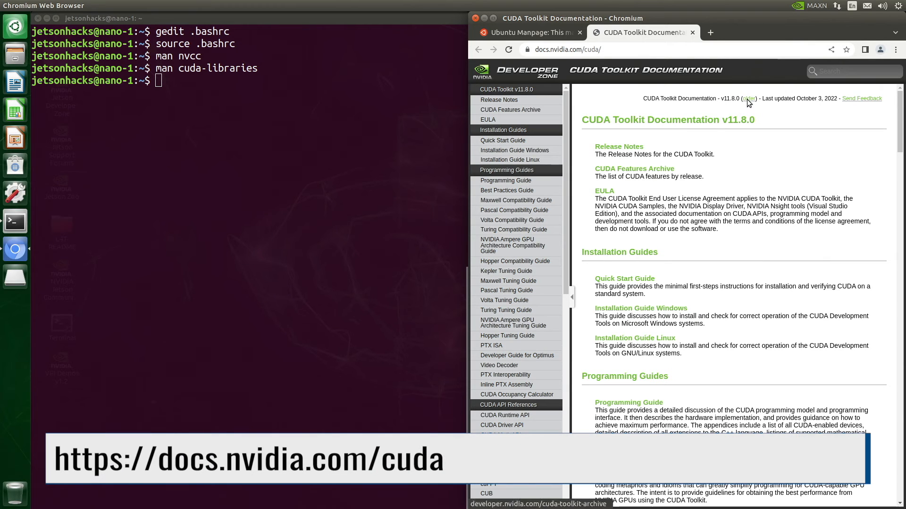
pyautogui.click(748, 98)
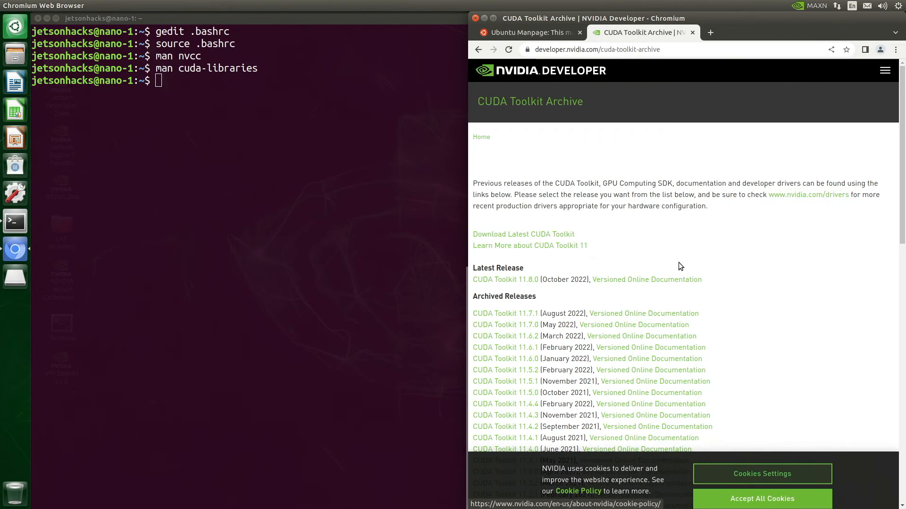
pyautogui.scroll(-3)
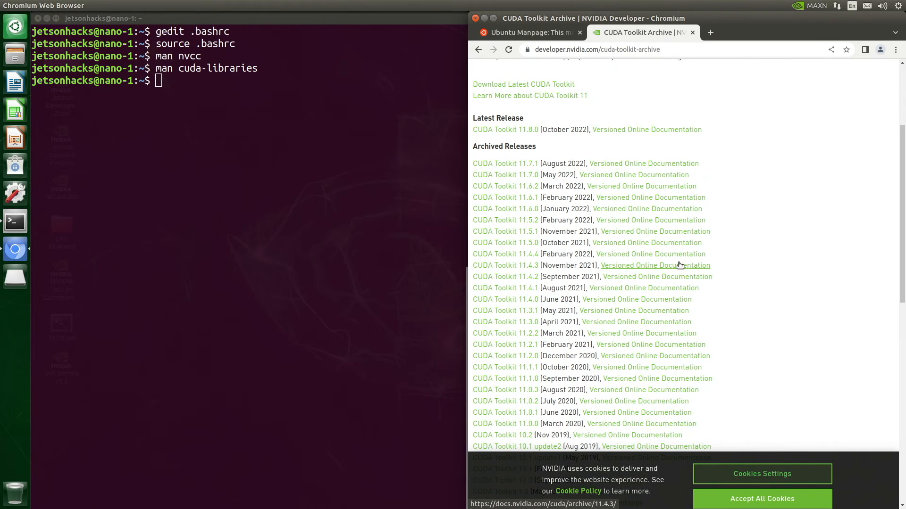
pyautogui.scroll(-3)
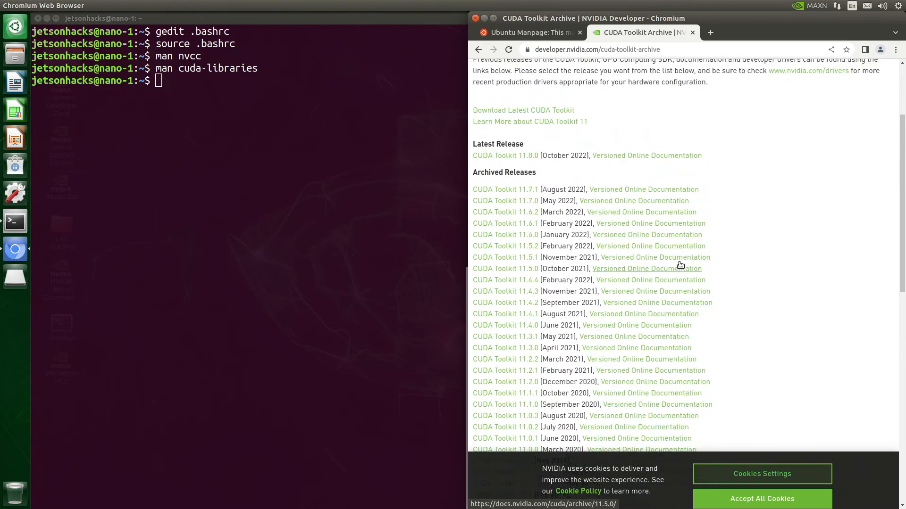
pyautogui.scroll(-3)
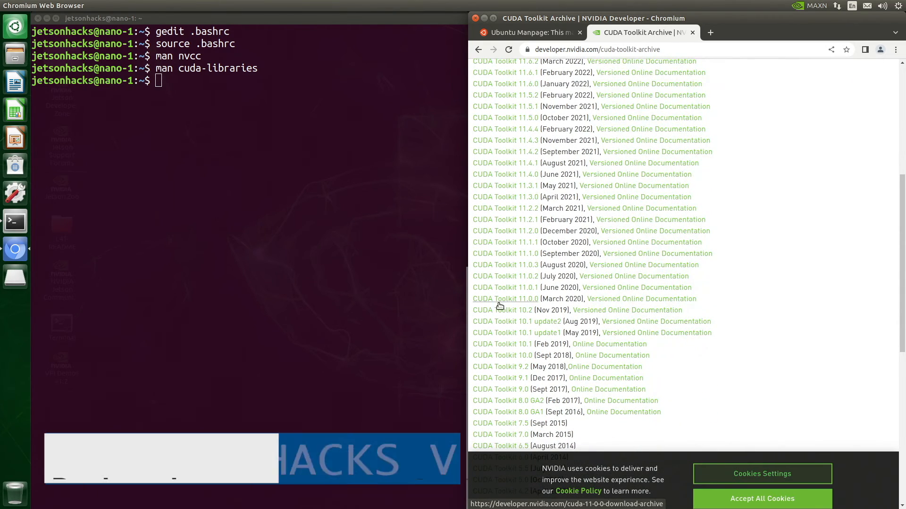
pyautogui.click(505, 299)
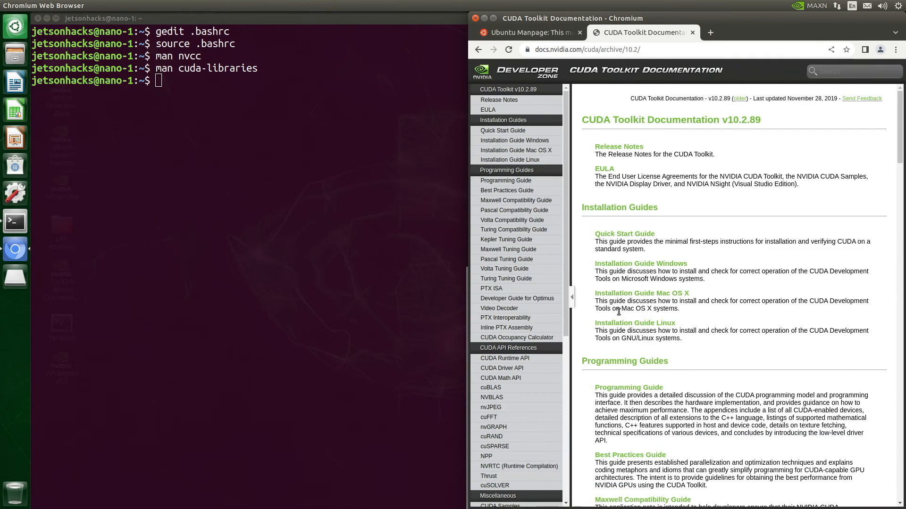
pyautogui.moveTo(725, 237)
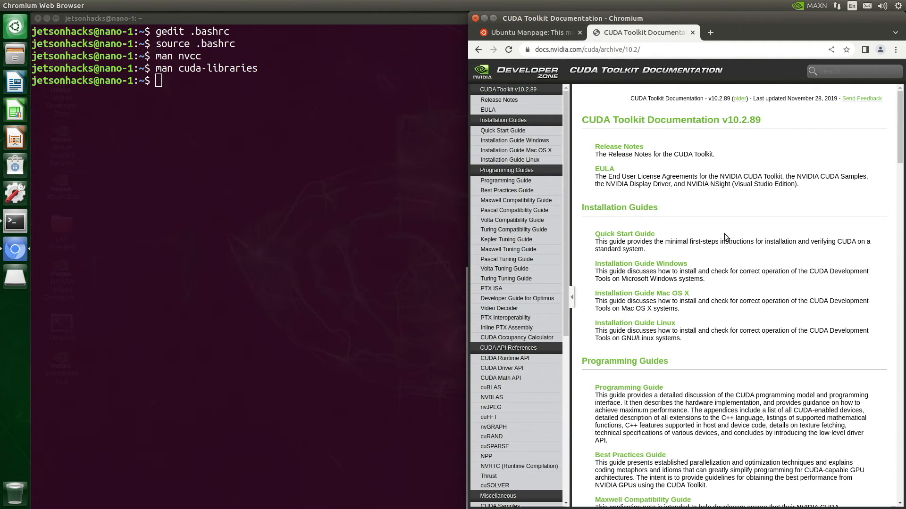
pyautogui.moveTo(788, 294)
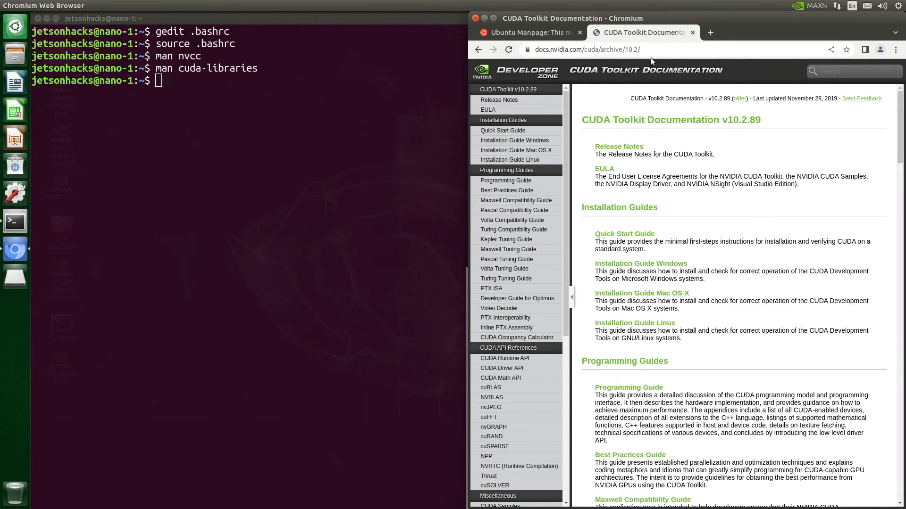
# Step: Bookmark the Ubuntu manual page tab under the name 'Man'
pyautogui.click(526, 33)
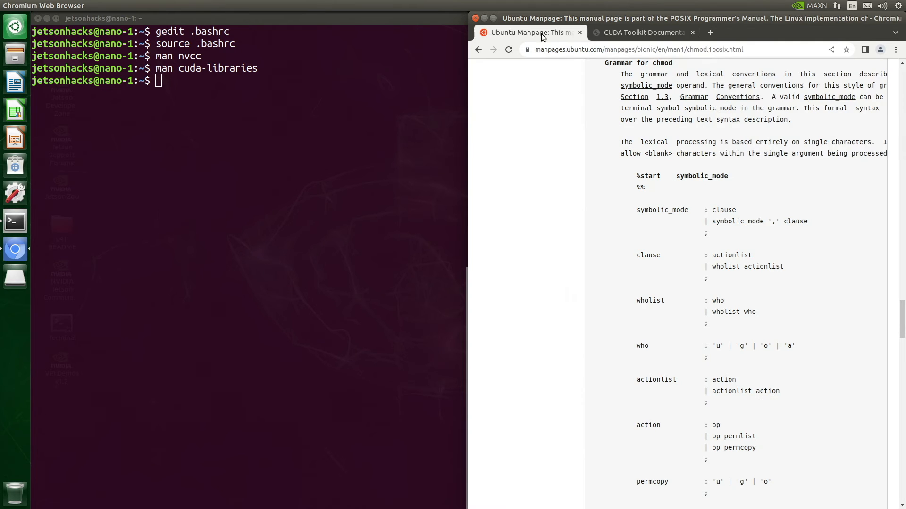
pyautogui.click(847, 49)
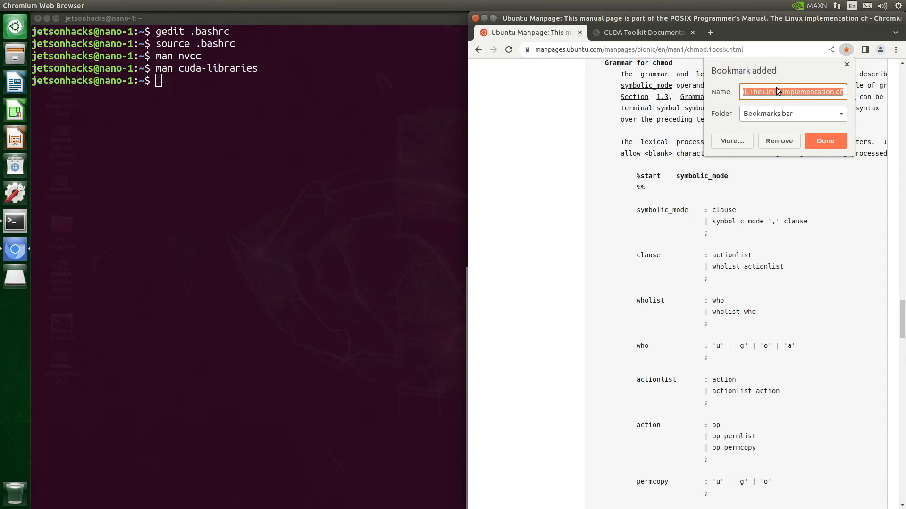
pyautogui.write('Man')
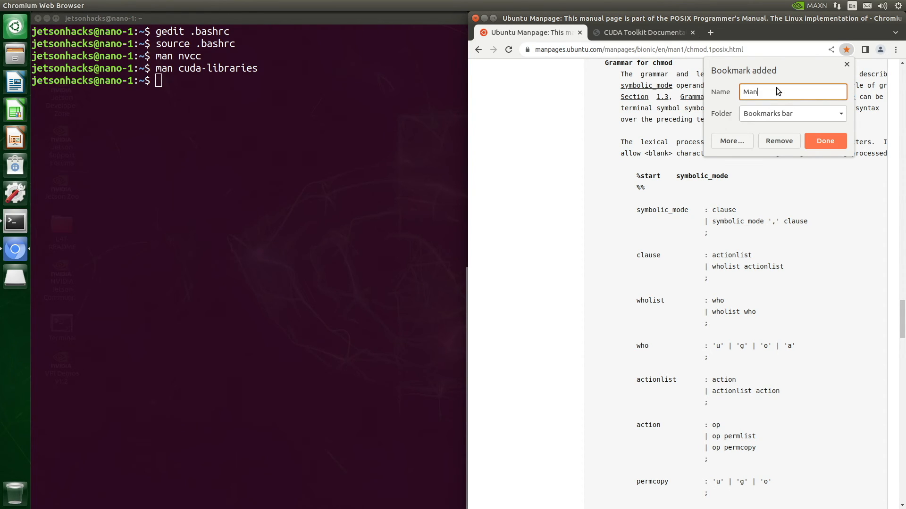
pyautogui.click(824, 141)
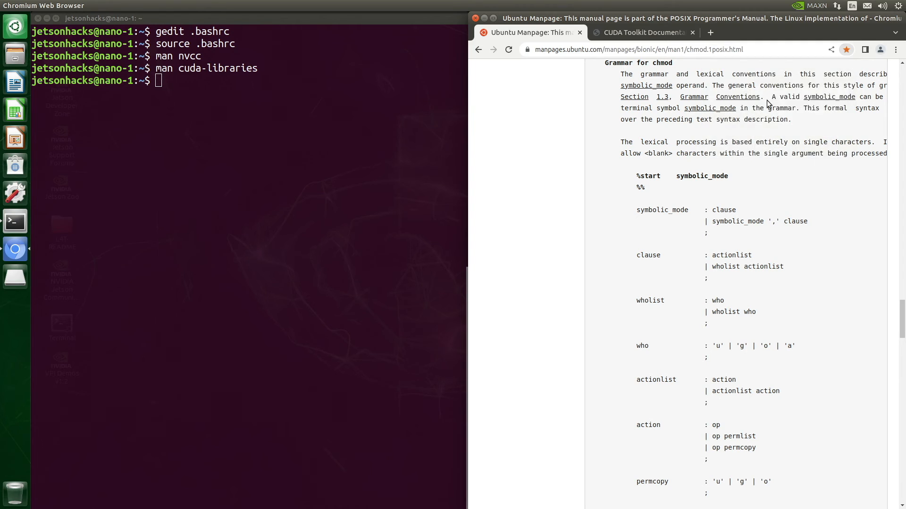
# Step: Bookmark the CUDA 10.2 documentation tab as 'CUDA MAN'
pyautogui.click(640, 32)
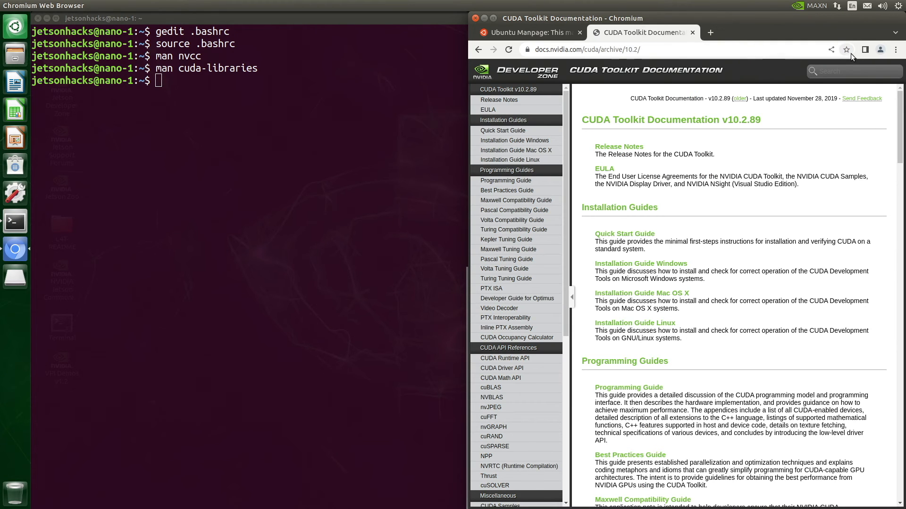
pyautogui.click(846, 49)
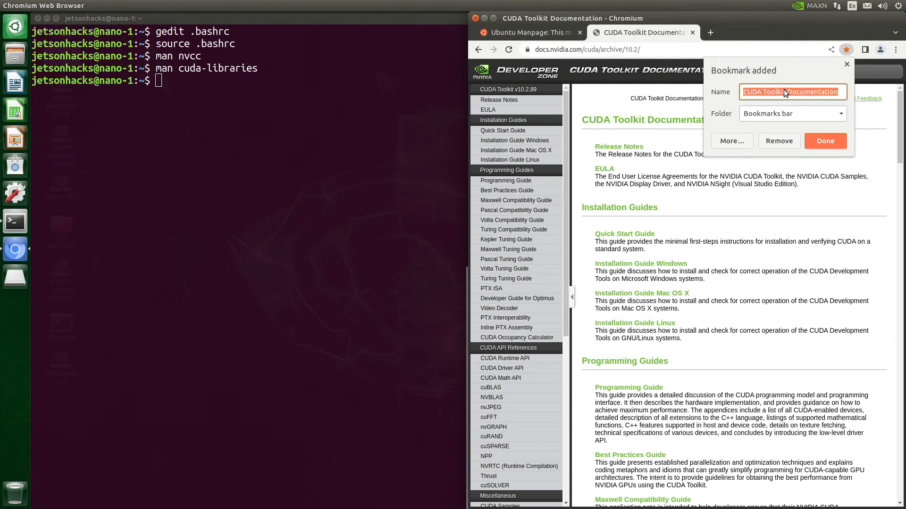
pyautogui.write('CUDA MAN')
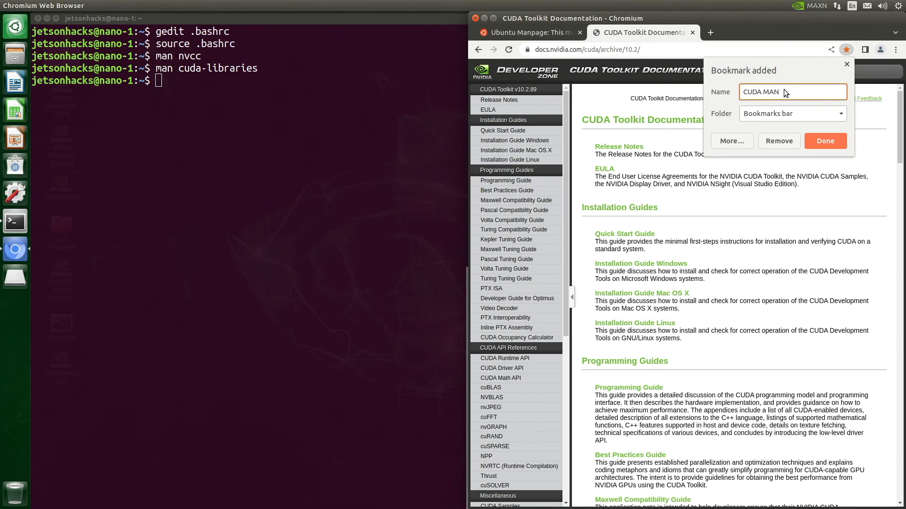
pyautogui.click(824, 141)
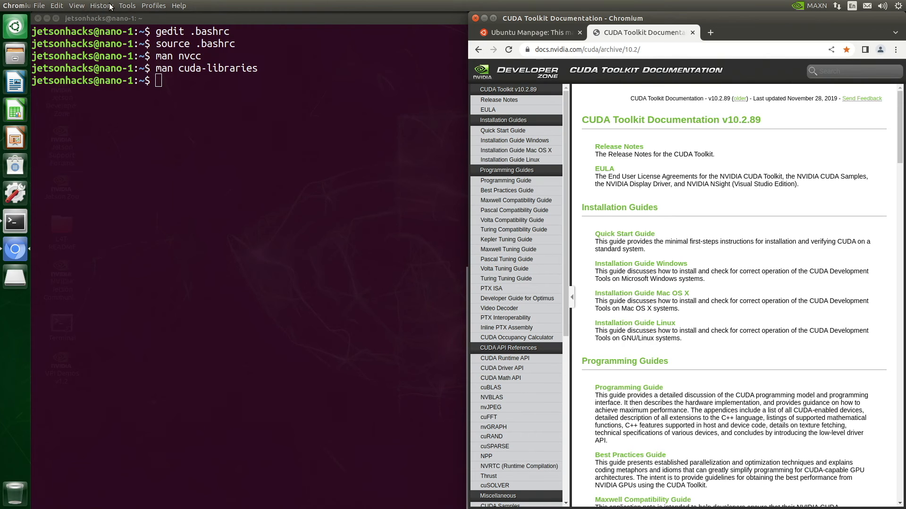
# Step: Show the bookmarks bar and start searching for cd on Ubuntu's manuals site
pyautogui.click(76, 5)
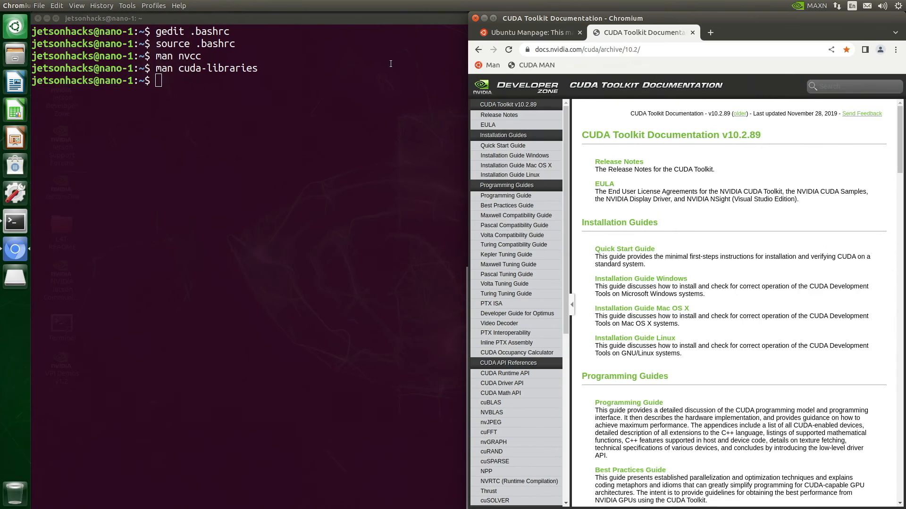
pyautogui.click(525, 32)
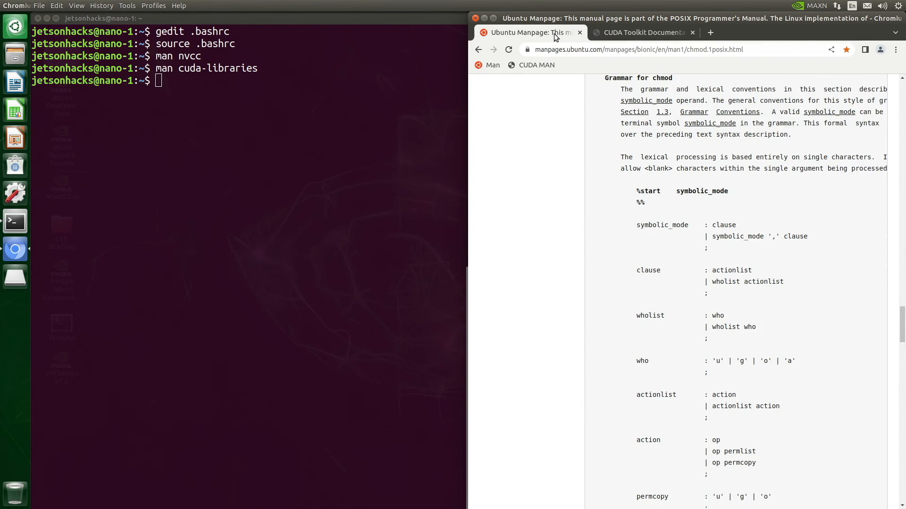
pyautogui.moveTo(719, 91)
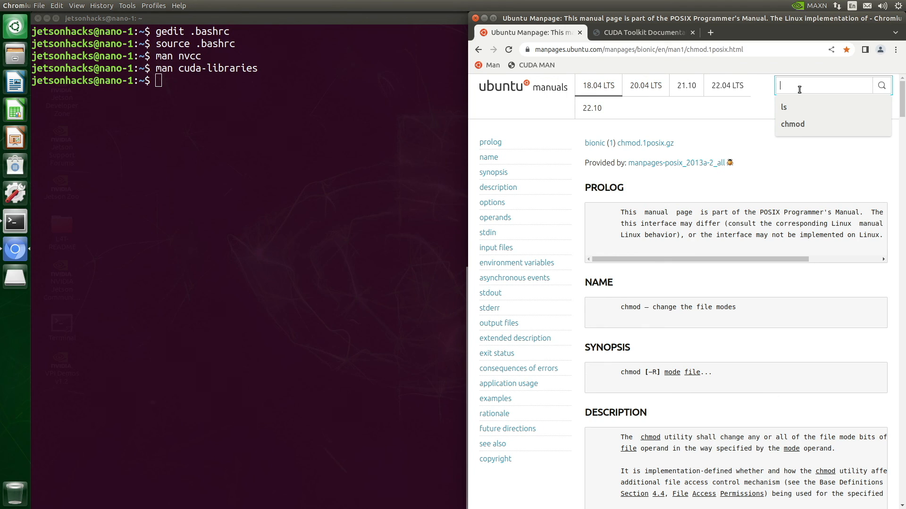
pyautogui.write('cd')
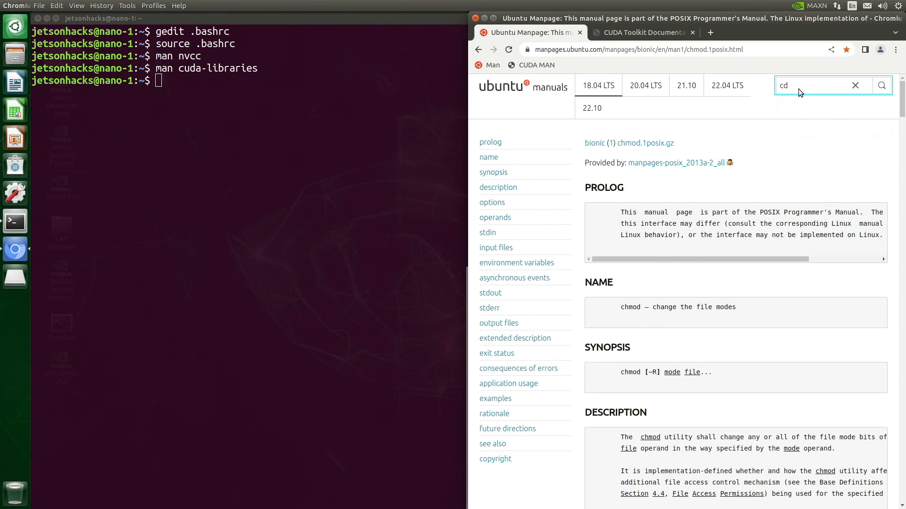